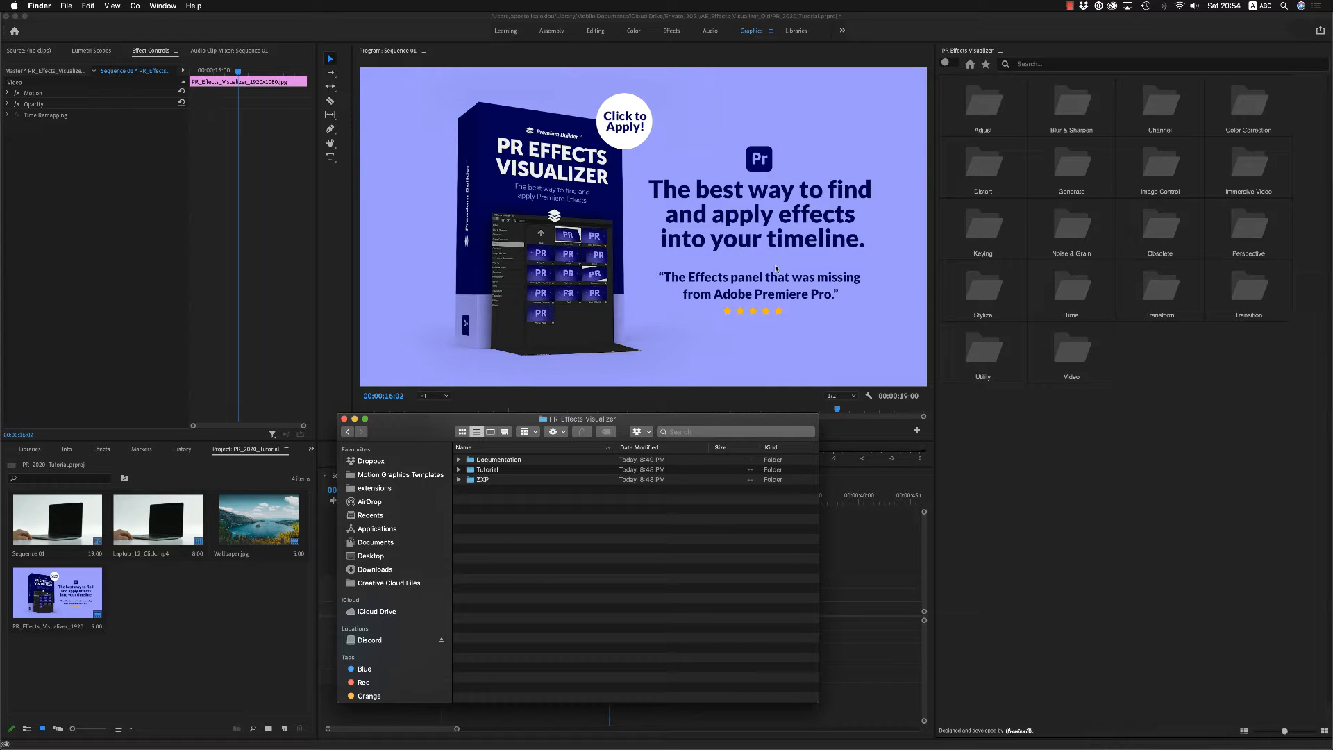
pyautogui.moveTo(659, 421)
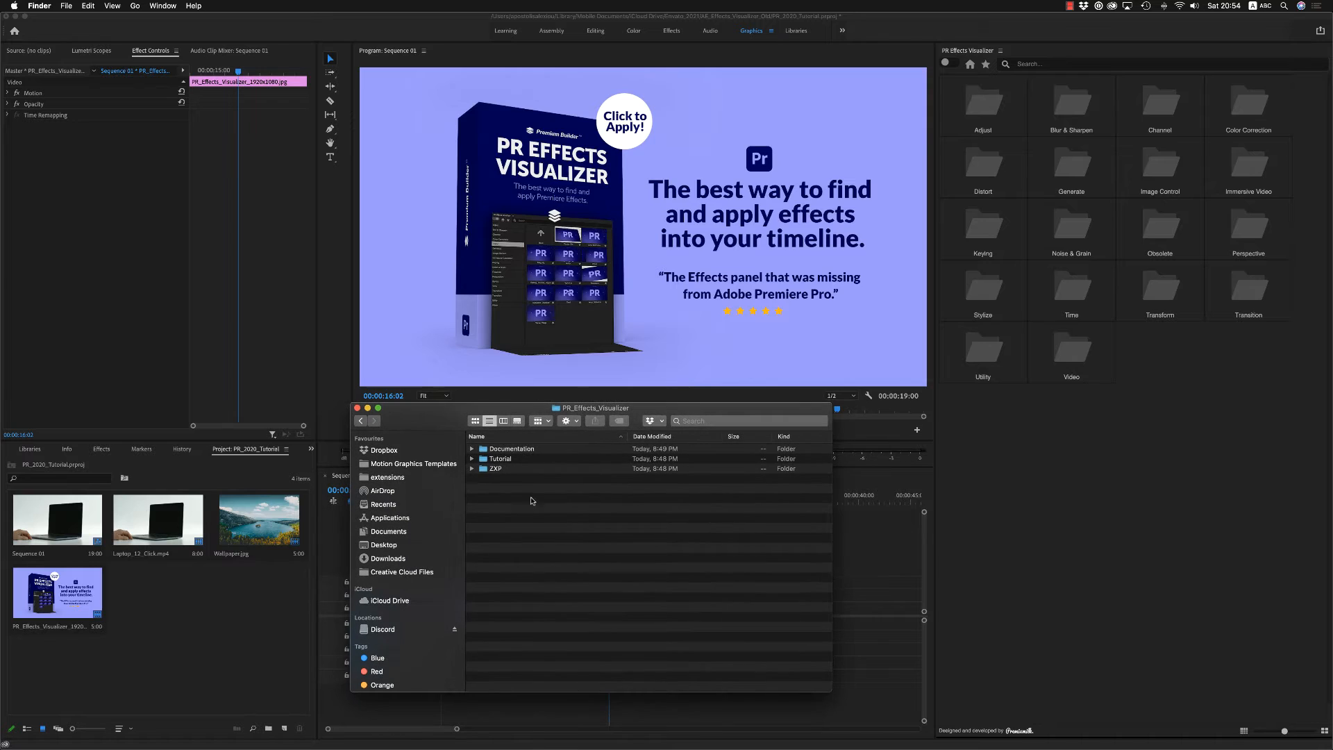
# Step: Expand the ZXP and Documentation folders and select PR_Effects_Visualizer.zxp in Finder
pyautogui.click(471, 469)
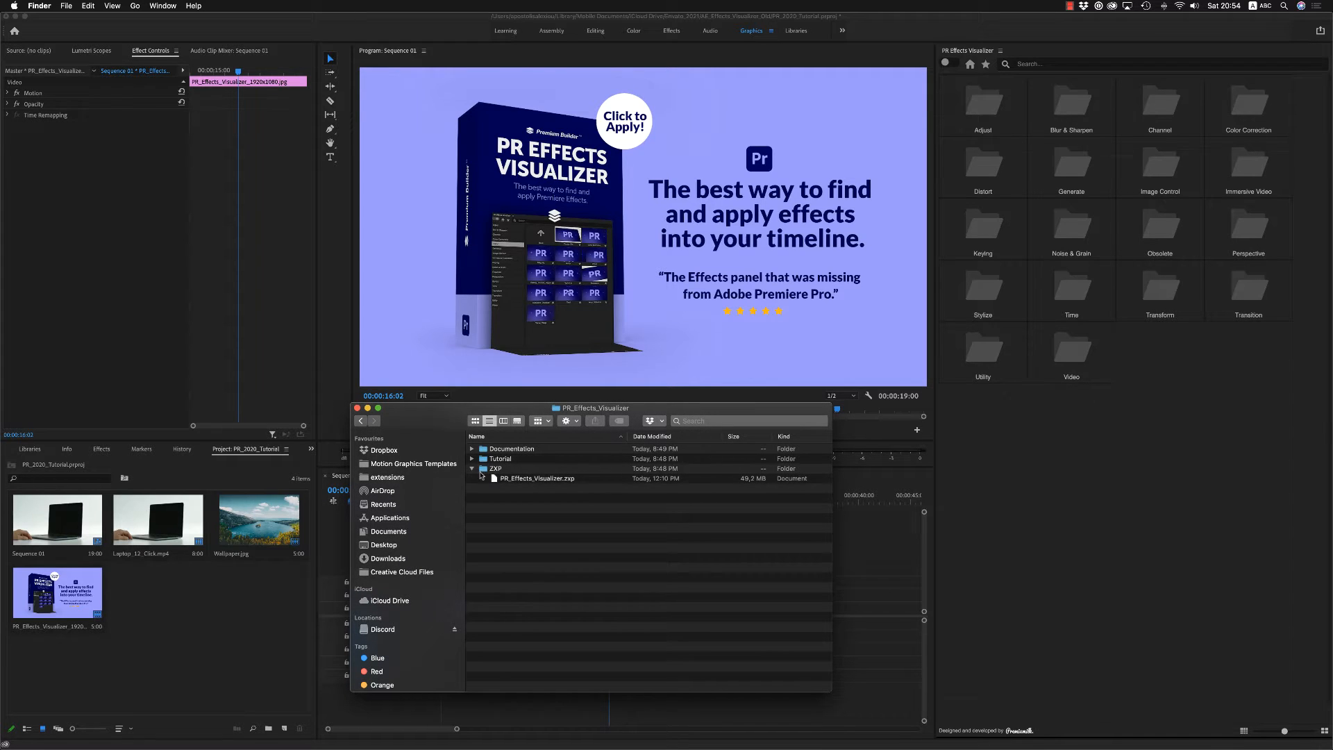
pyautogui.click(535, 478)
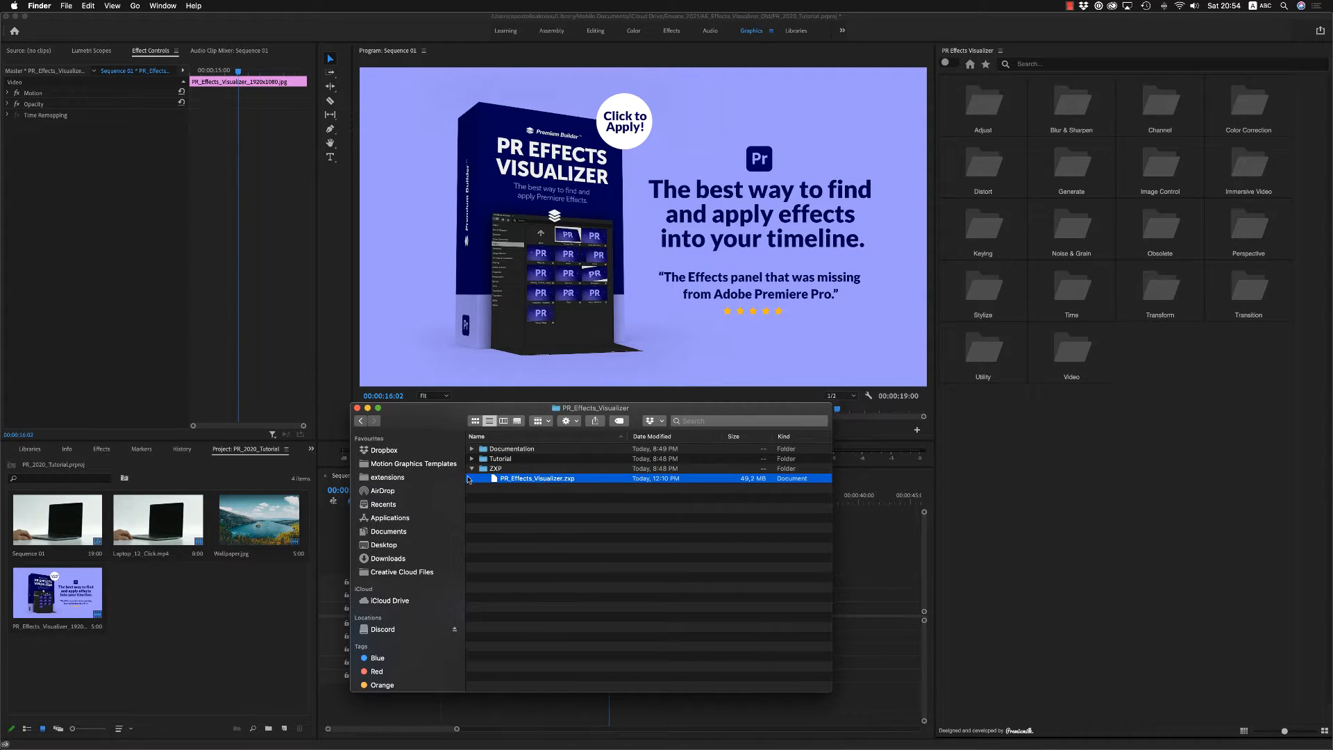
pyautogui.click(472, 448)
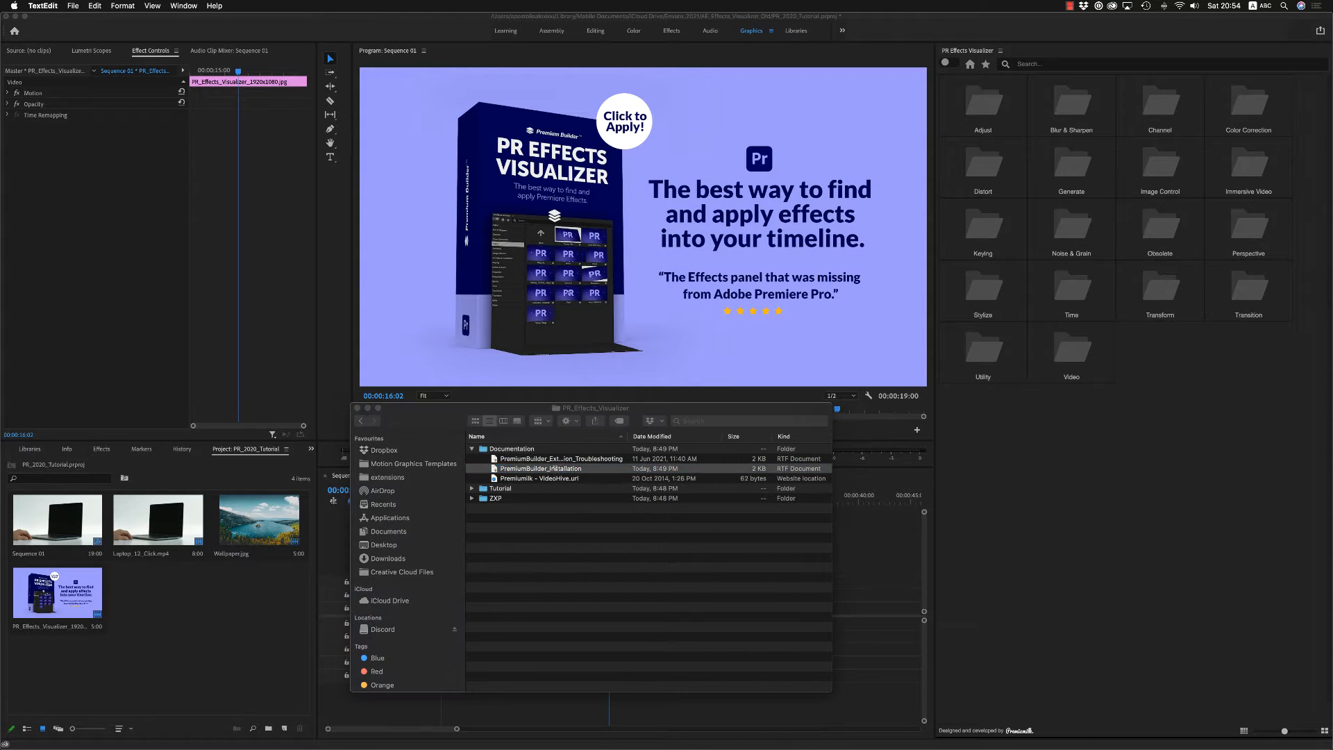
# Step: Read the PremiumBuilder_Installation guide in TextEdit, then close it
pyautogui.doubleClick(541, 468)
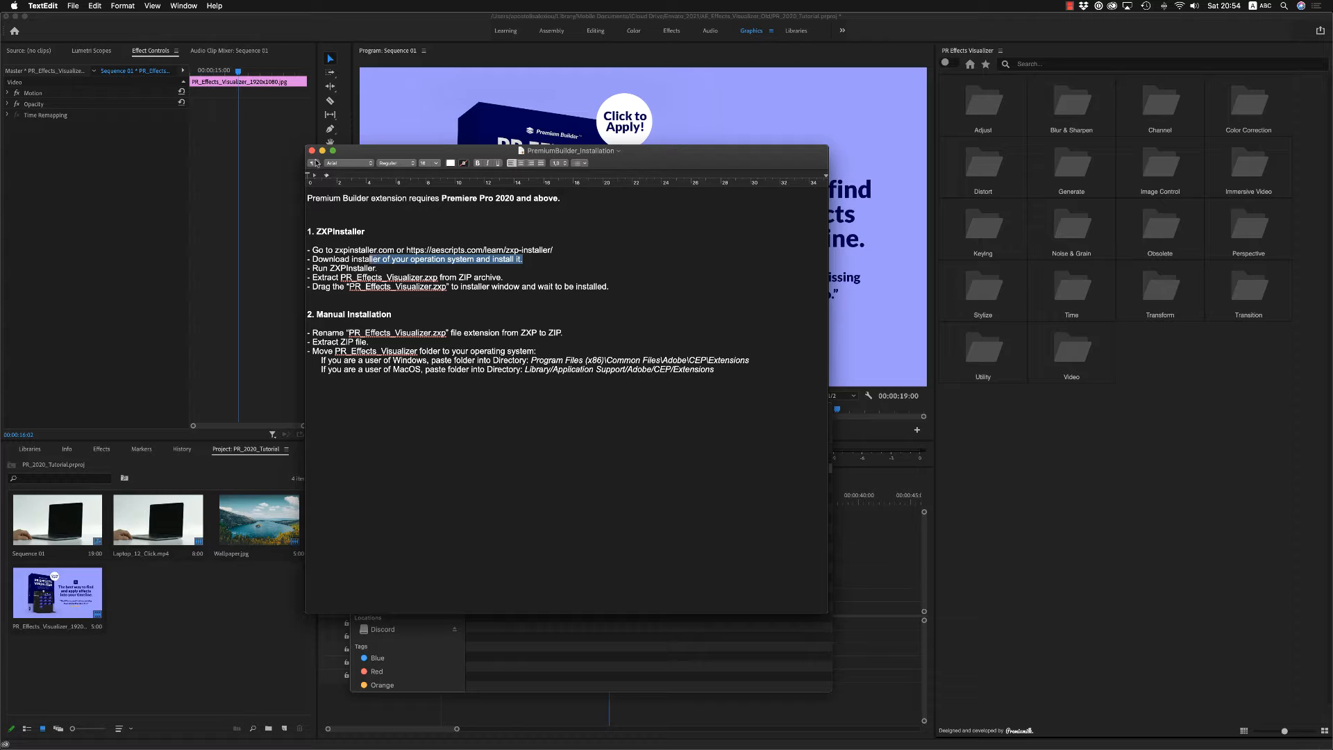
pyautogui.click(311, 151)
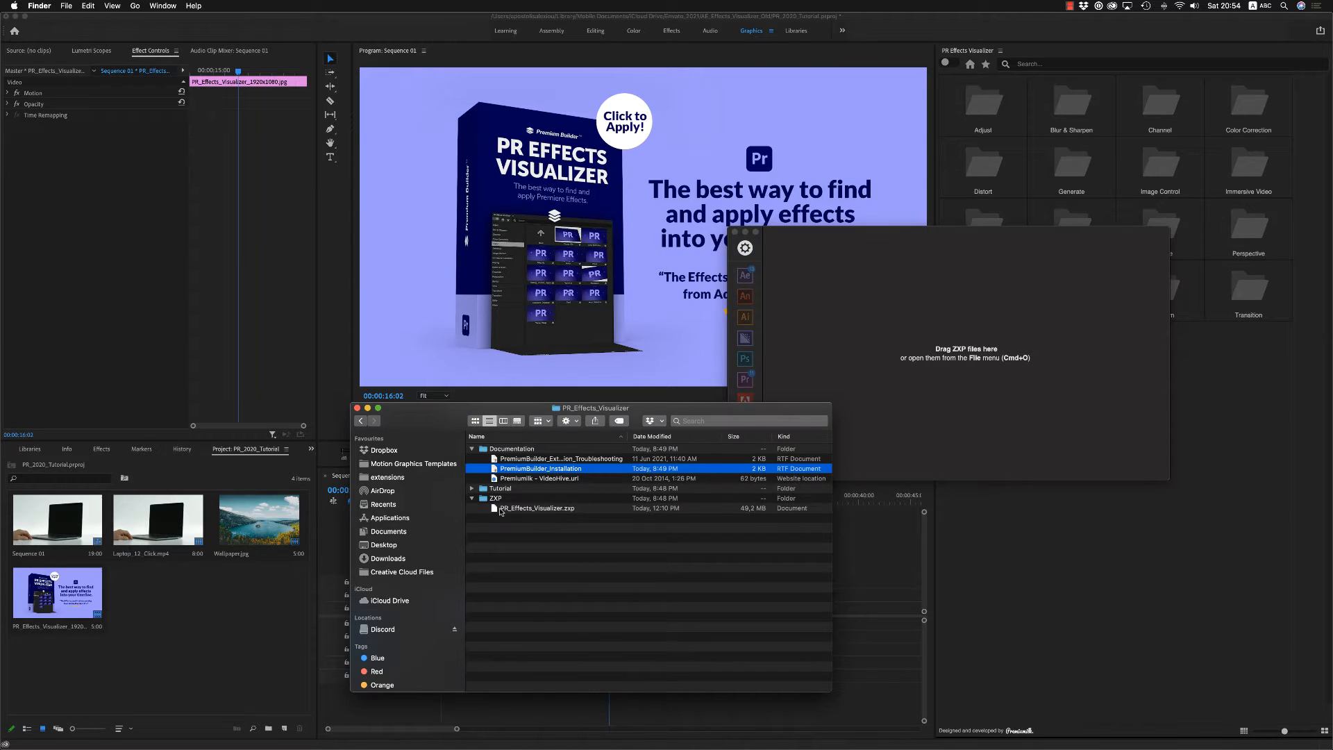
# Step: Install PR_Effects_Visualizer.zxp through ZXP Installer and close the success notice
pyautogui.doubleClick(535, 508)
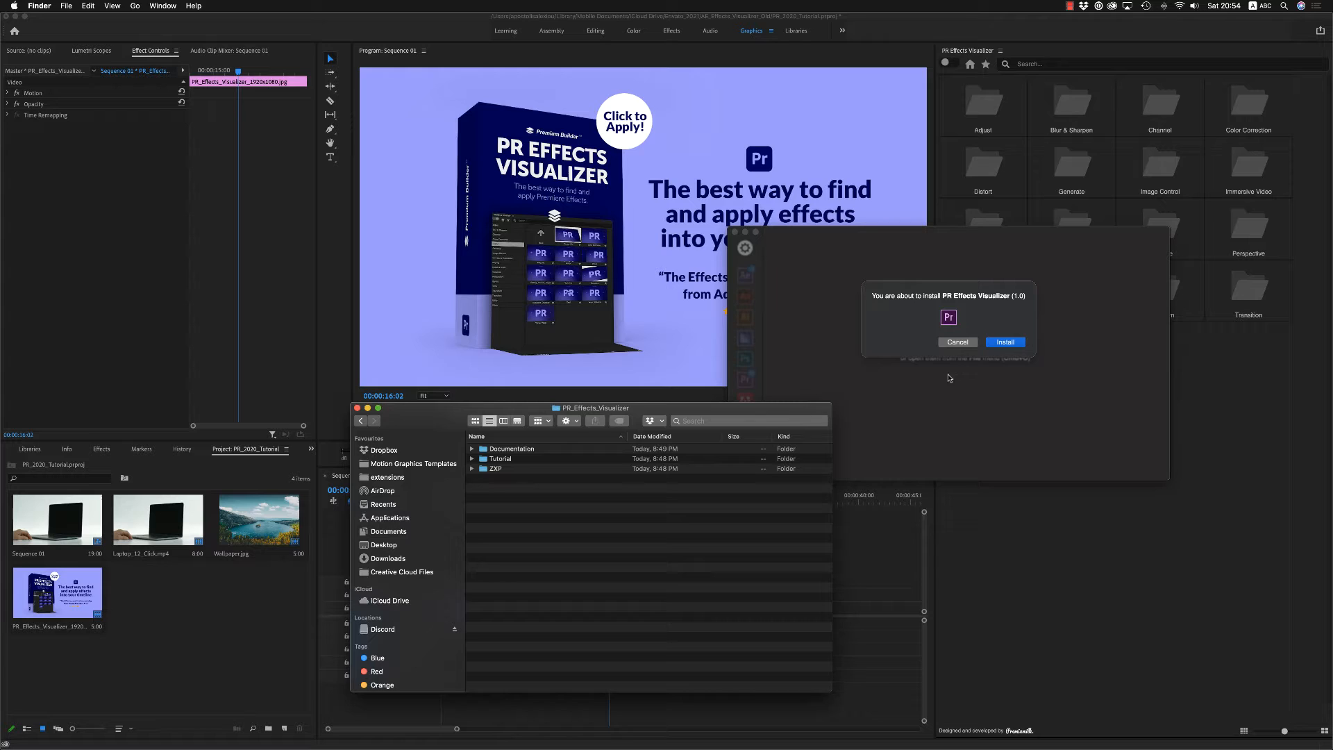
pyautogui.click(1004, 341)
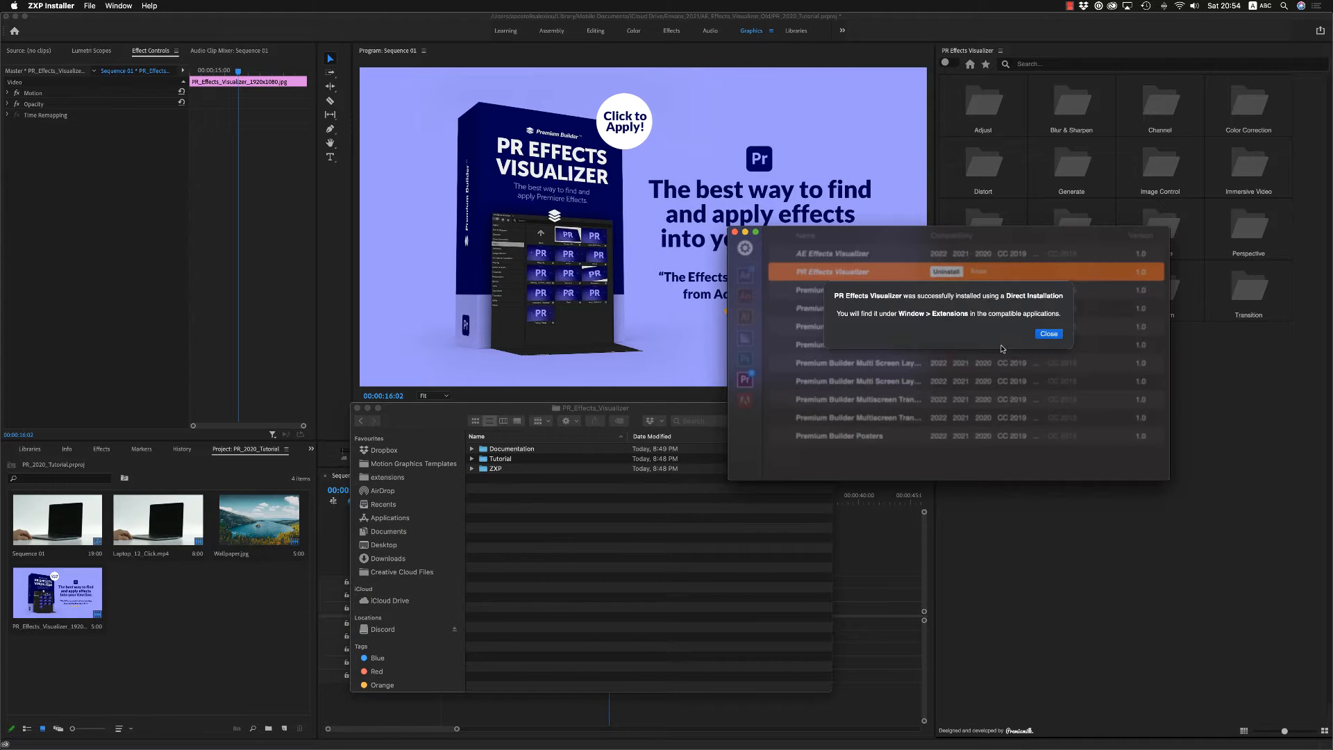
pyautogui.click(1048, 334)
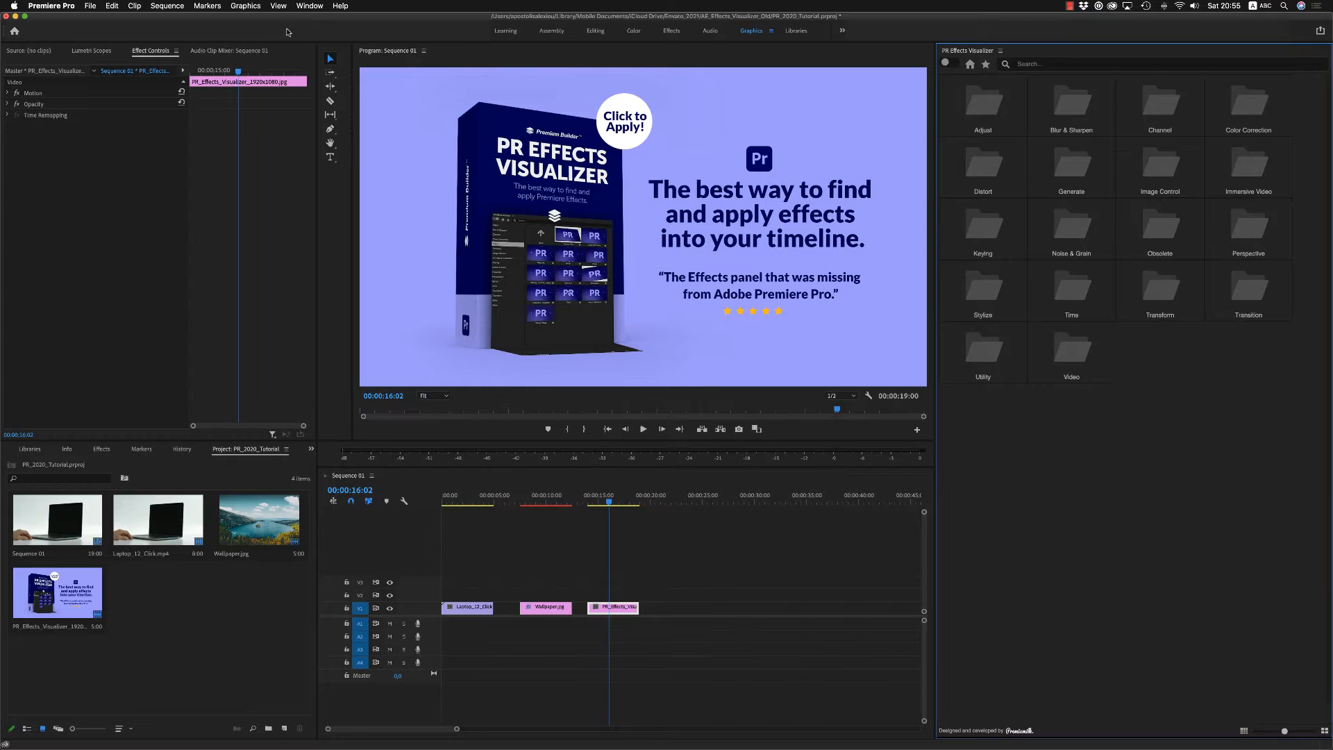
# Step: Open the PR Effects Visualizer panel and browse the Adjust and Color Correction categories
pyautogui.click(310, 6)
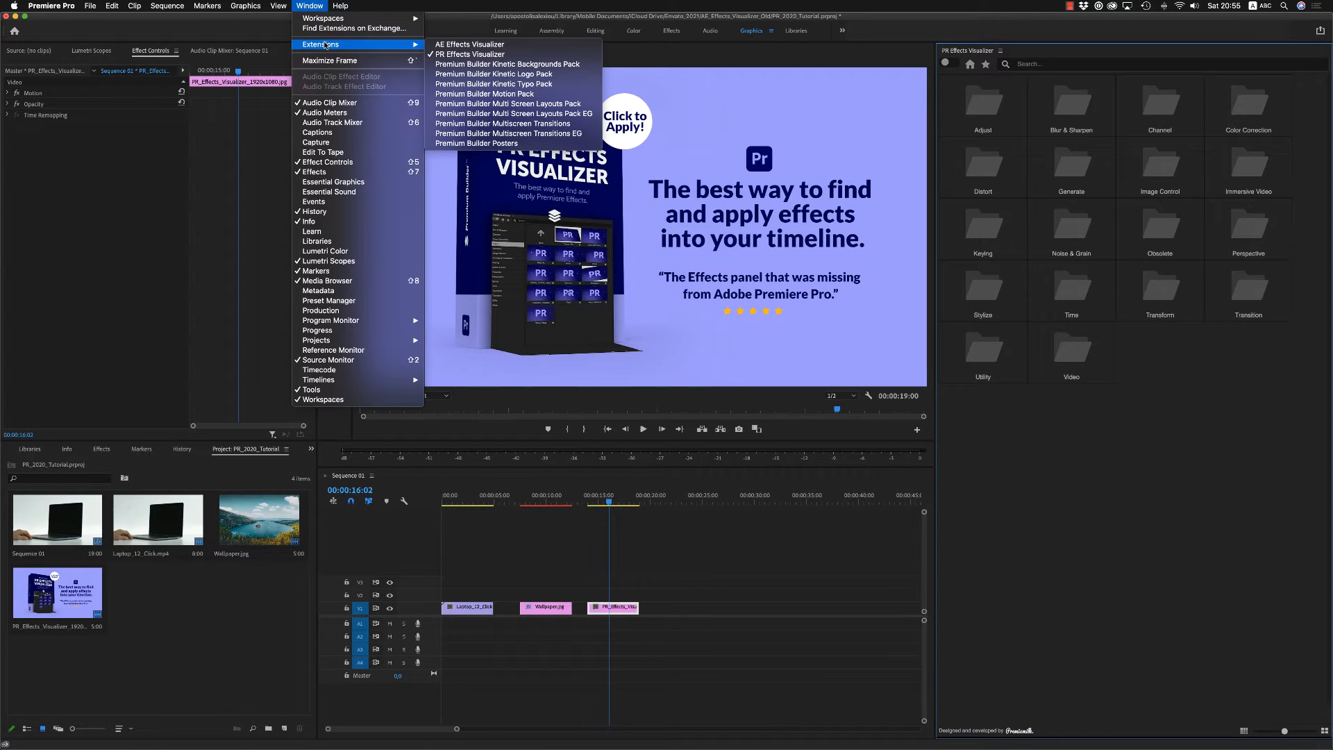
pyautogui.moveTo(470, 54)
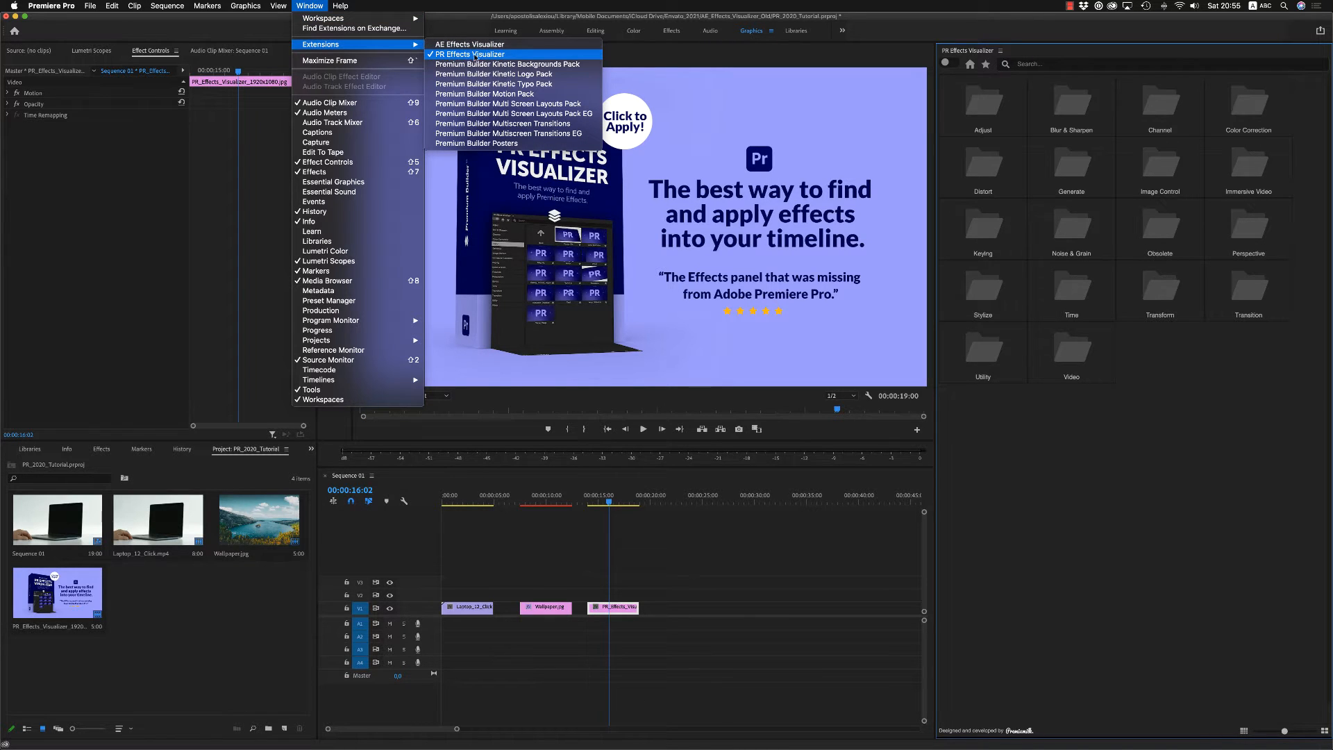
pyautogui.moveTo(980, 513)
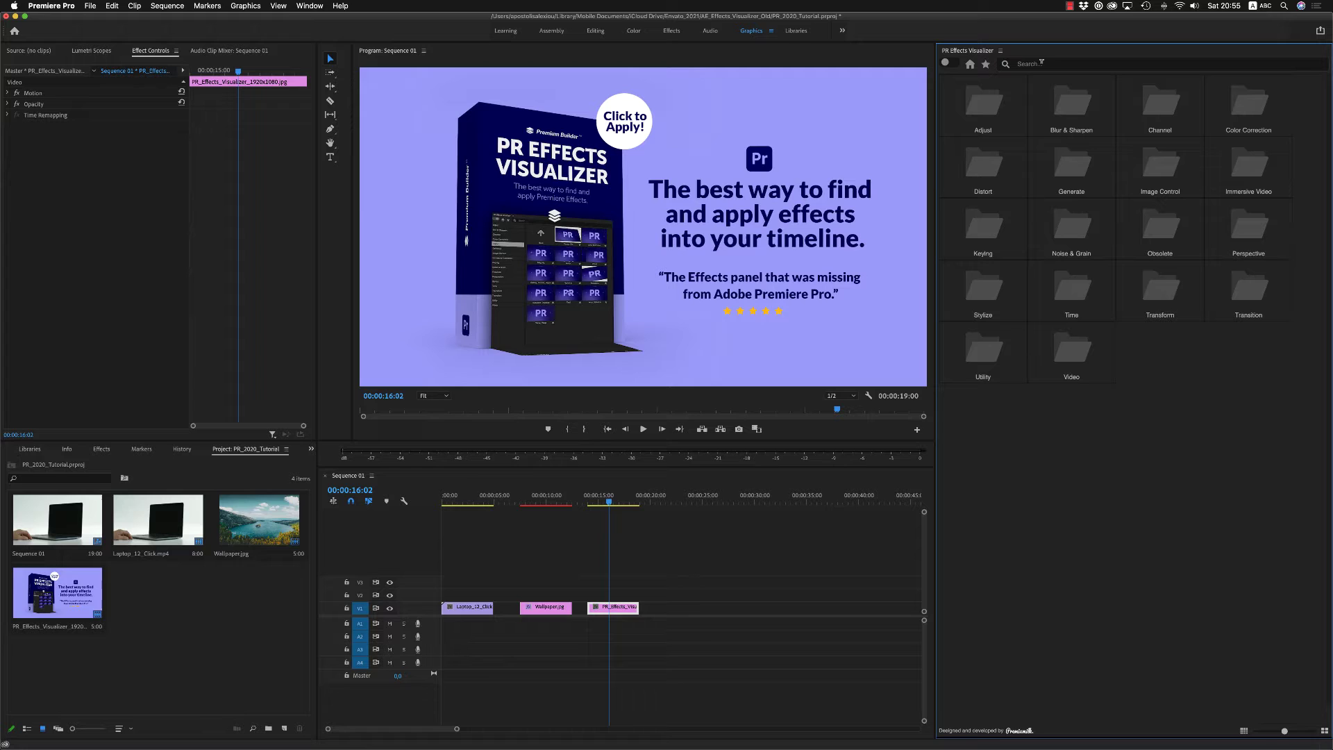
pyautogui.click(948, 64)
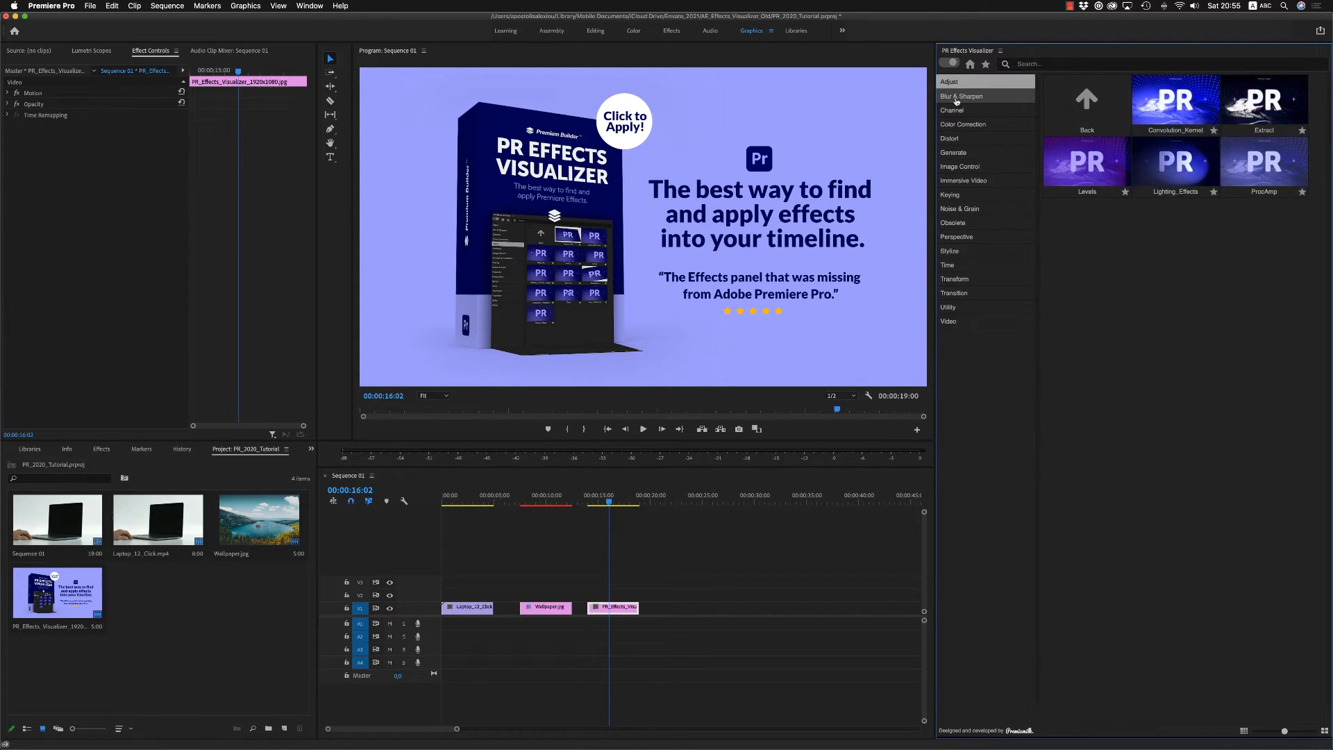
pyautogui.click(963, 125)
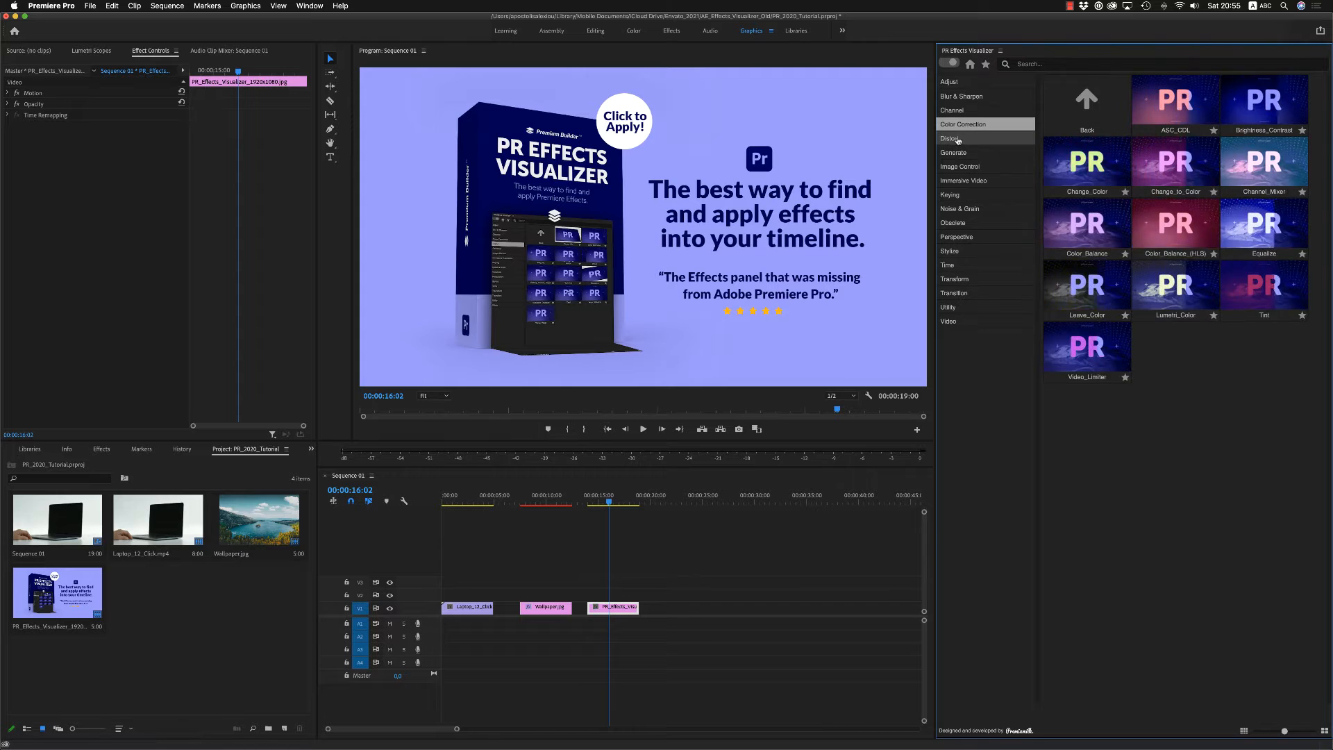
# Step: Compare with the built-in Effects panel by expanding and collapsing Video Effects
pyautogui.click(959, 166)
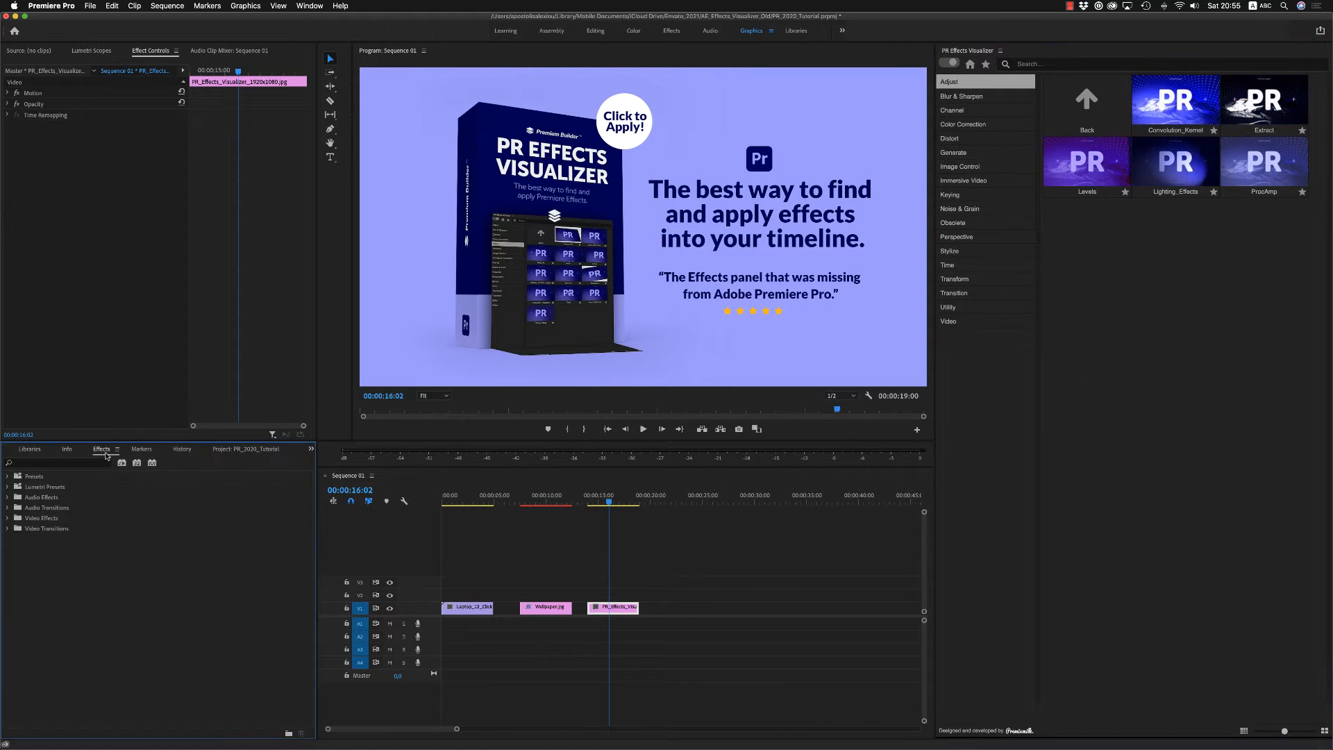
pyautogui.click(8, 518)
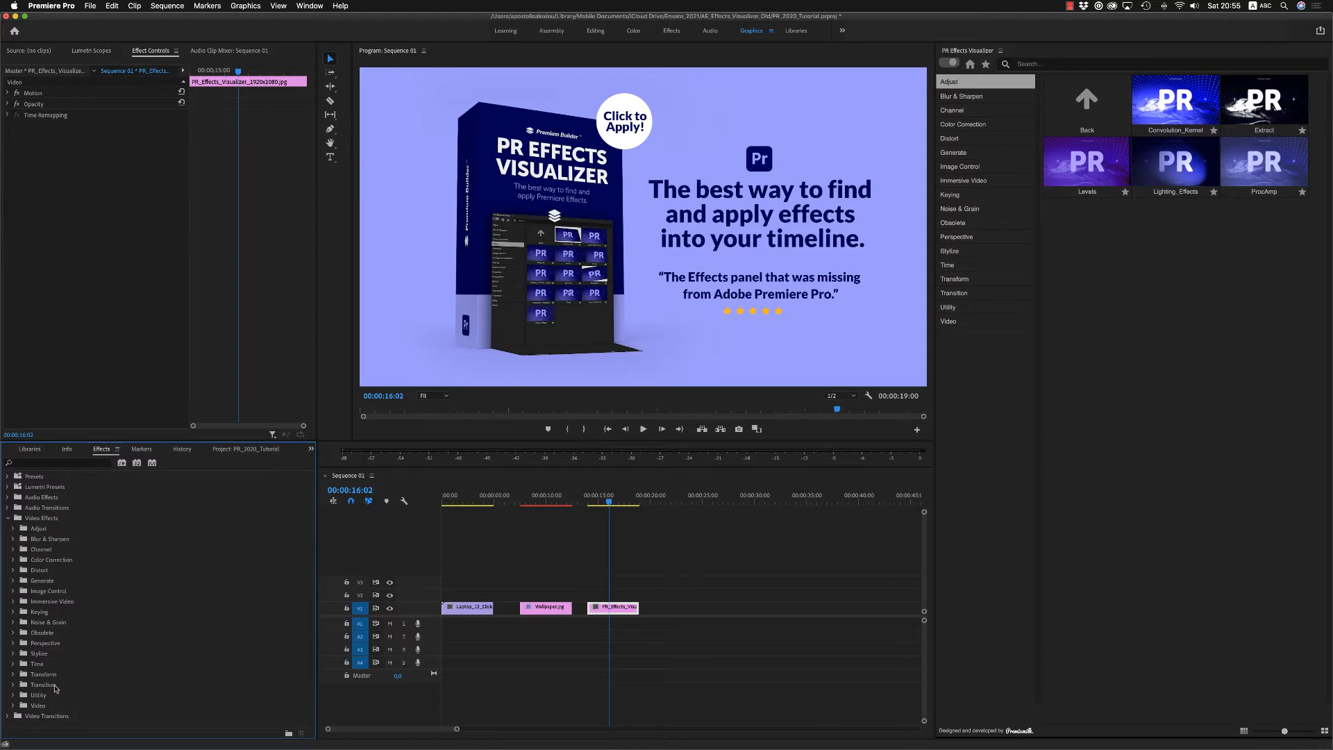
pyautogui.click(9, 518)
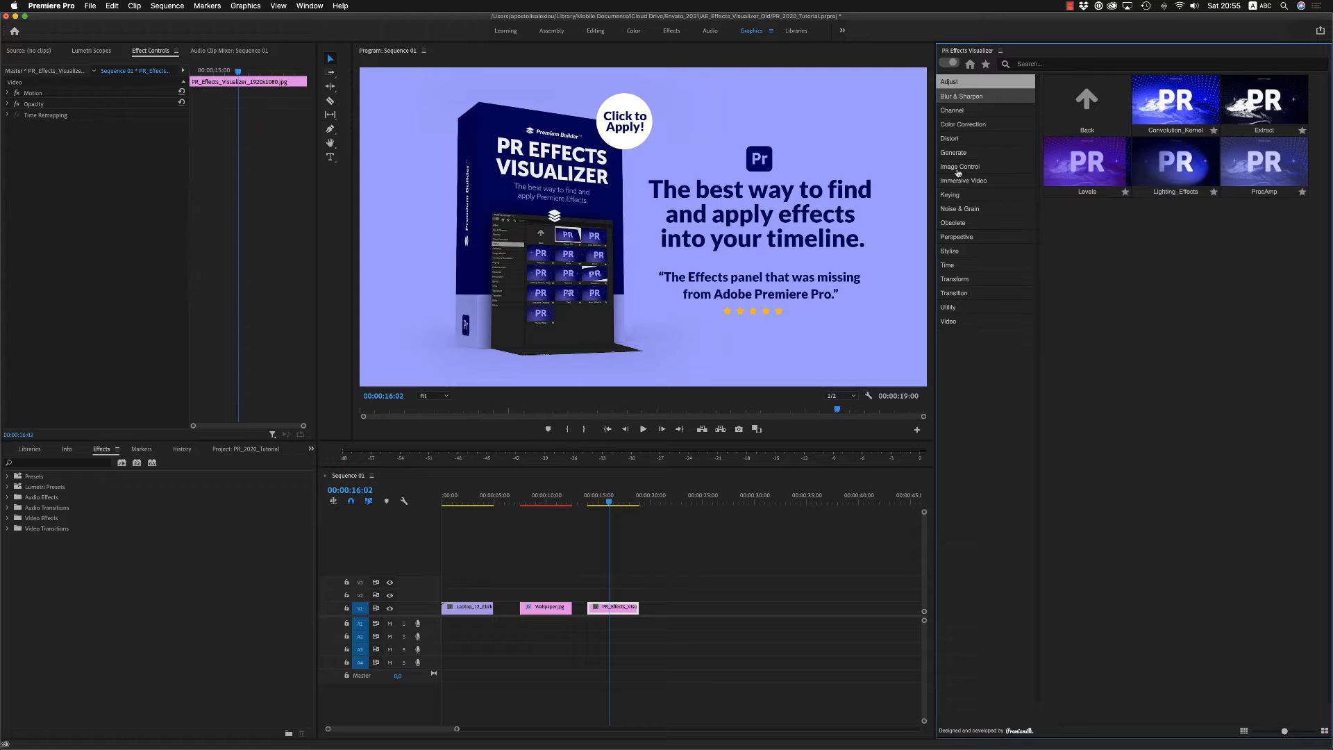
# Step: Show the Distort effects and move the playhead over the laptop and Wallpaper clips
pyautogui.click(950, 138)
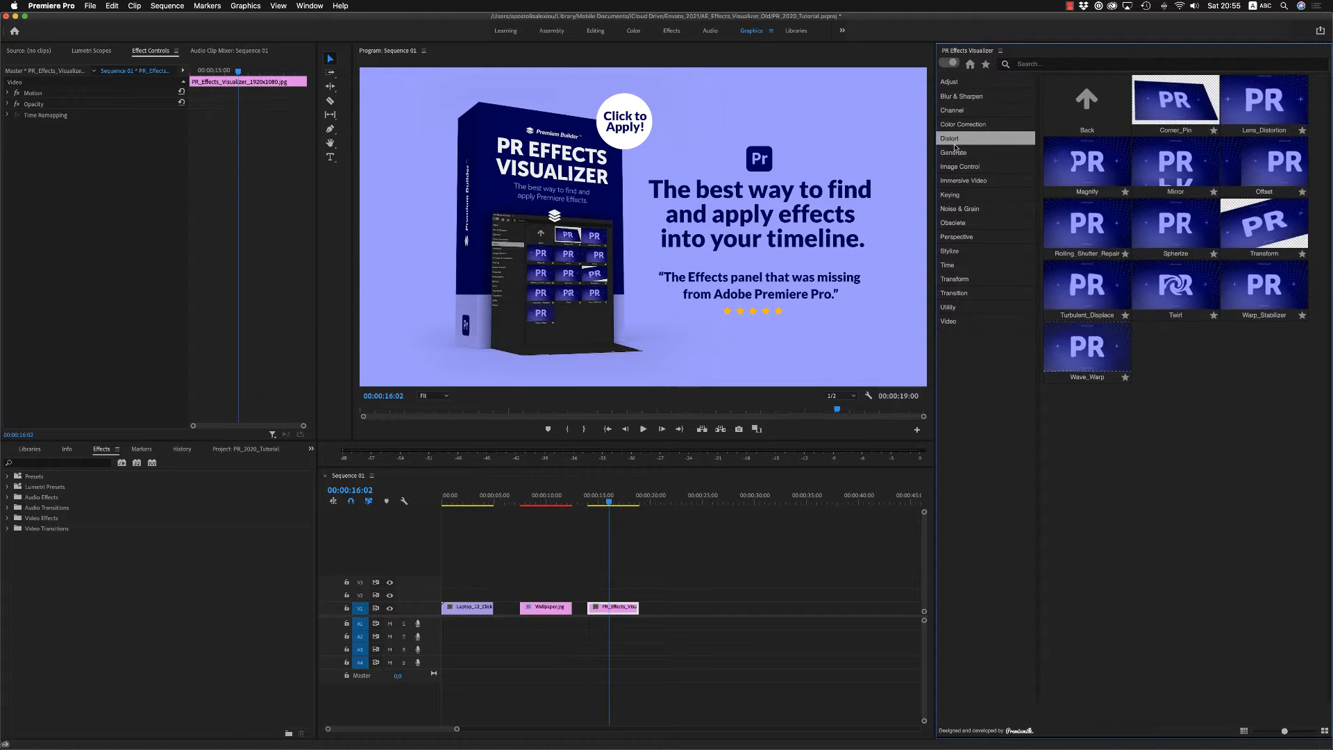
pyautogui.click(474, 499)
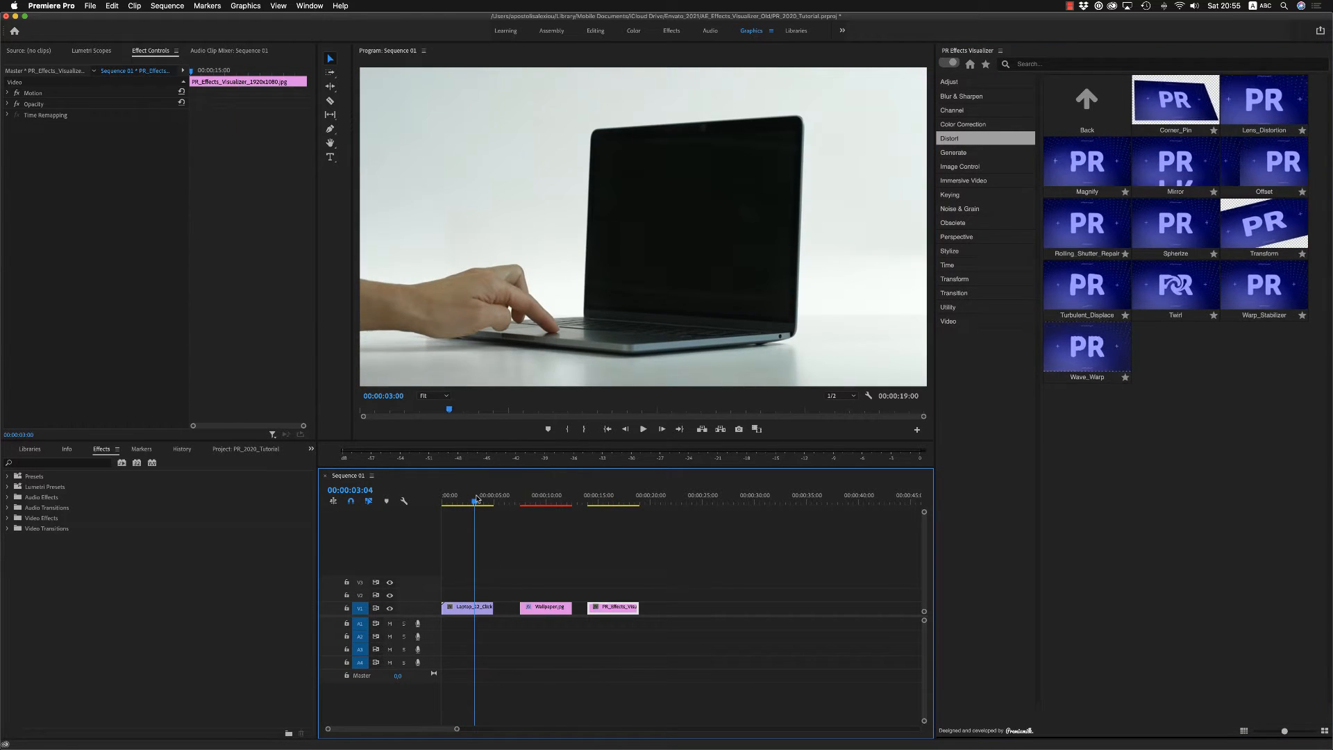
pyautogui.click(543, 503)
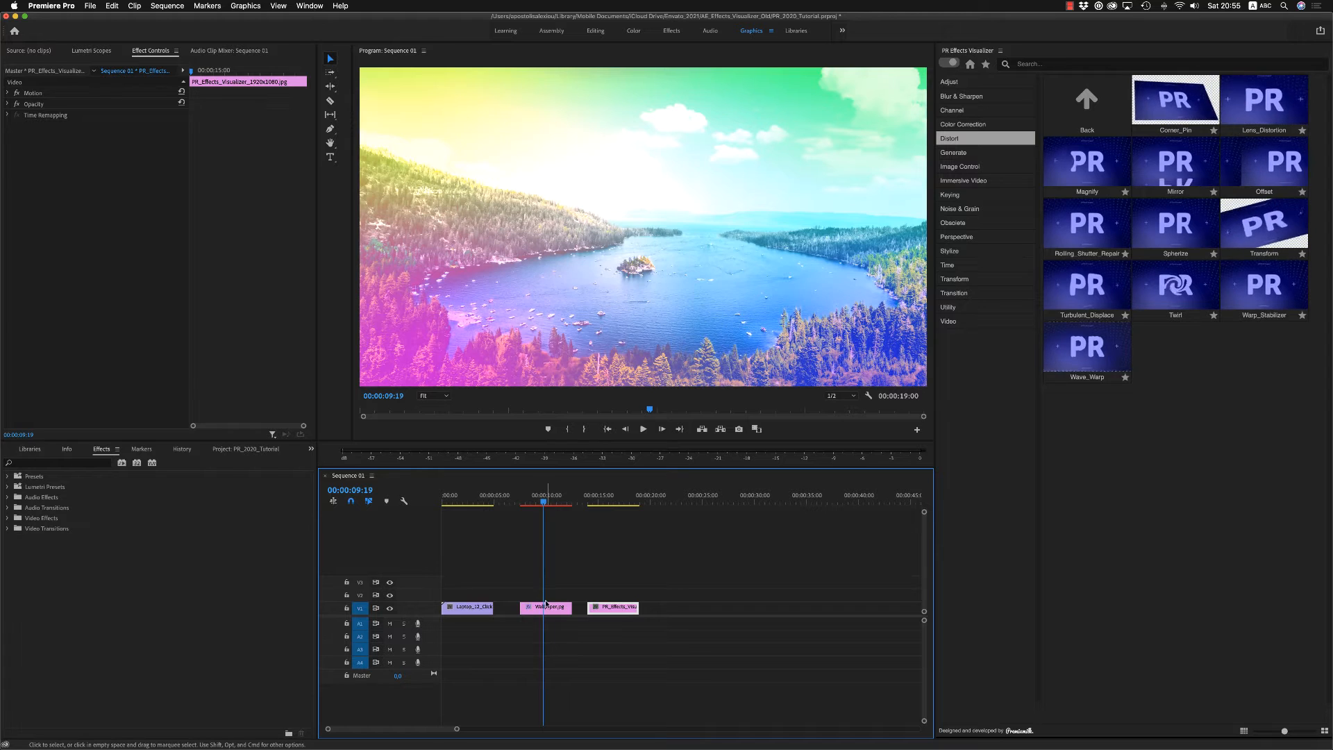
# Step: Apply Corner Pin to the Wallpaper clip on V2, dismissing the select-a-clip alert
pyautogui.click(545, 606)
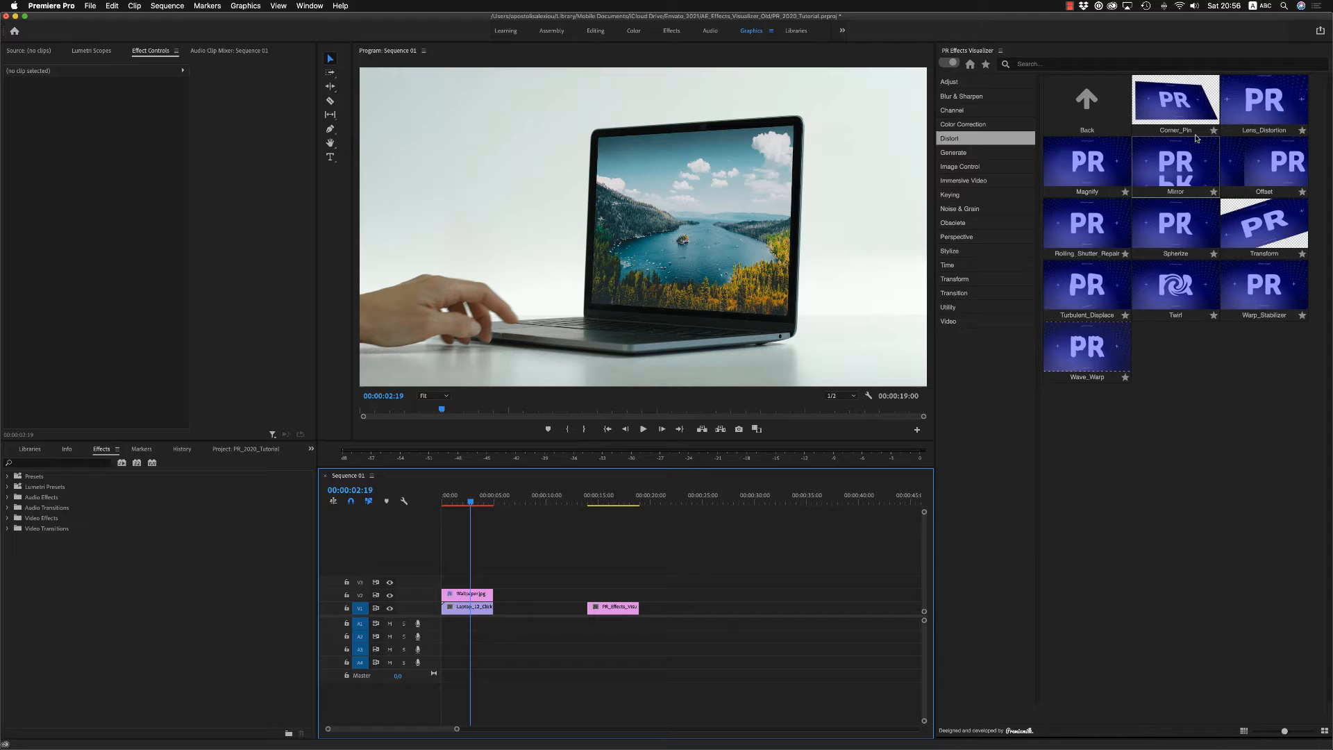
pyautogui.doubleClick(1175, 100)
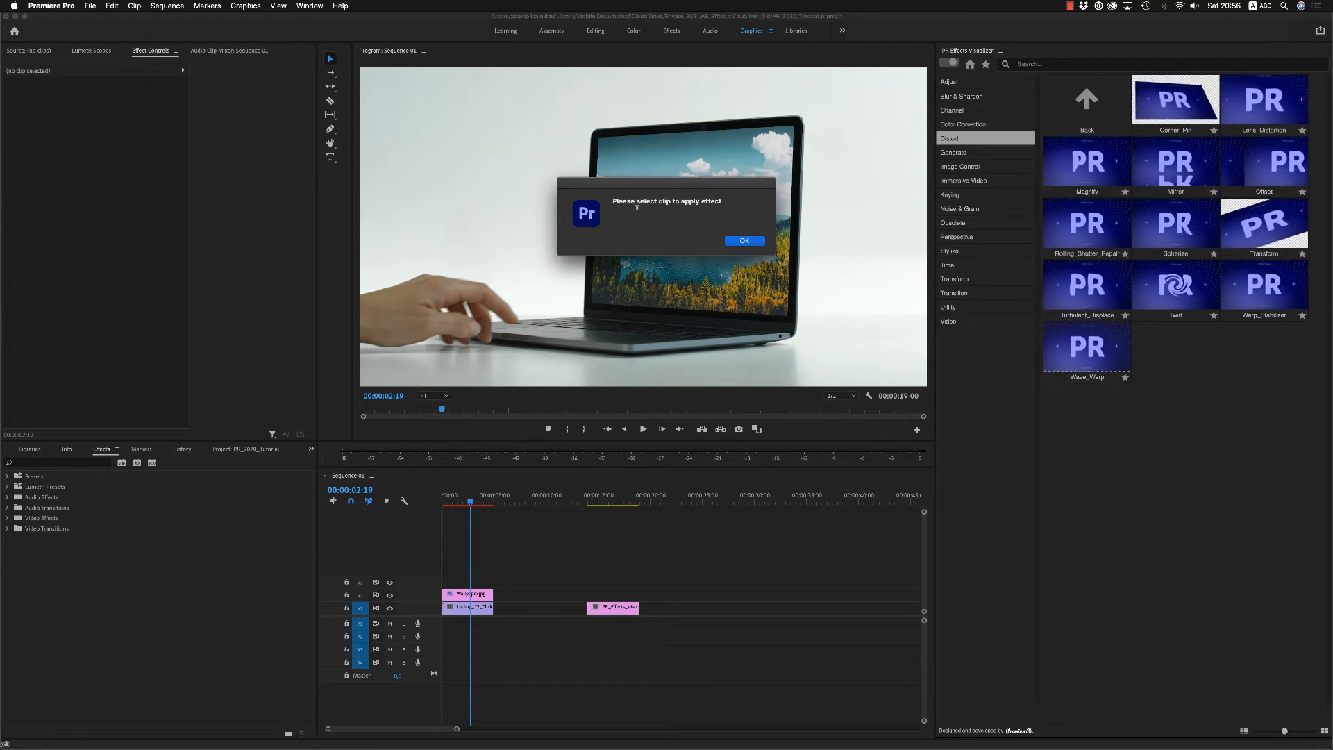
pyautogui.click(743, 241)
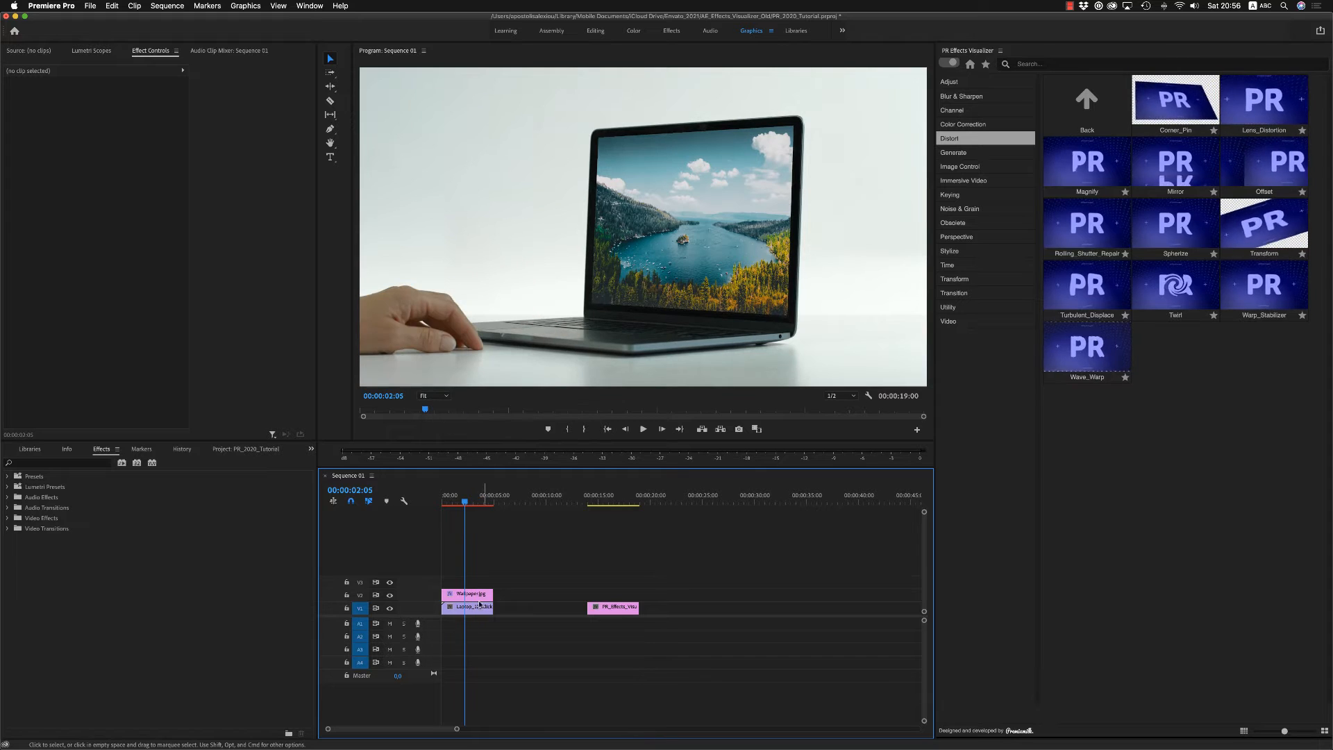
pyautogui.click(953, 152)
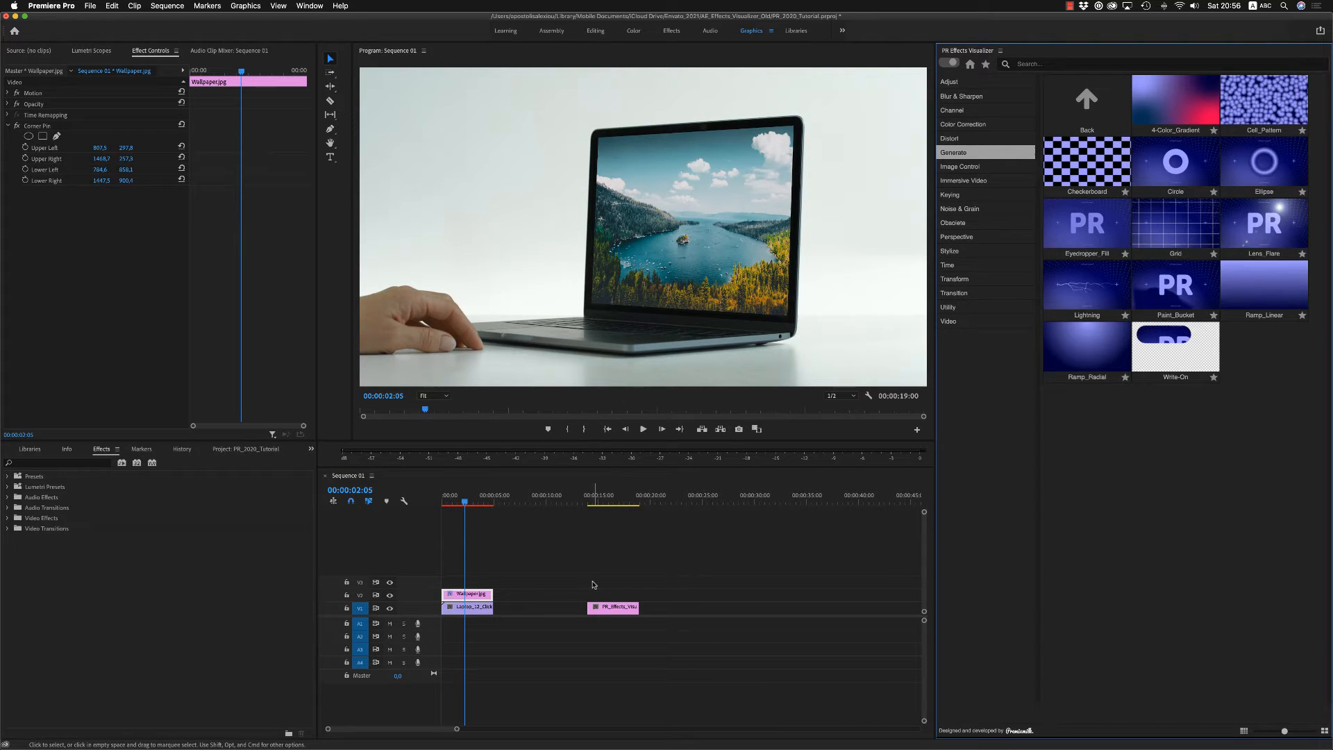
# Step: Apply 4-Color Gradient with Blending Mode None to PR_Effects_Visualizer, then clear the effect
pyautogui.click(613, 606)
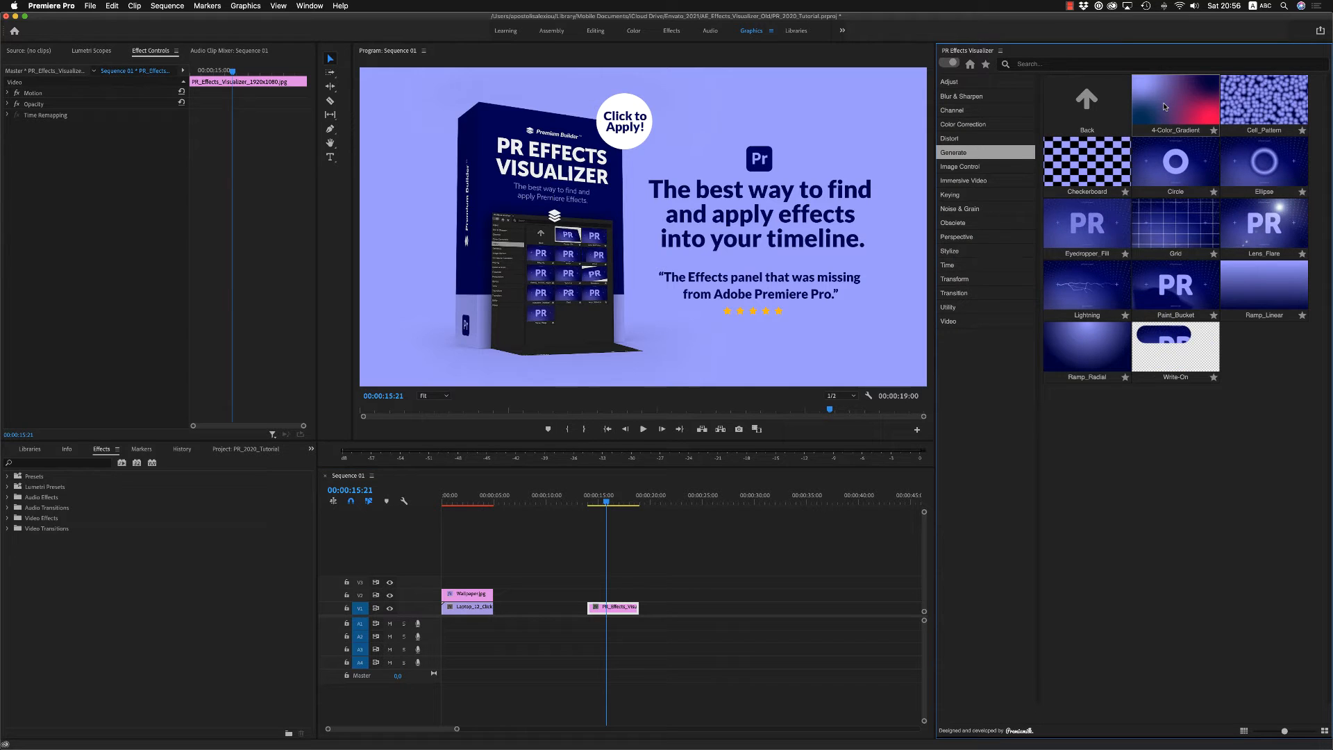
pyautogui.doubleClick(1175, 100)
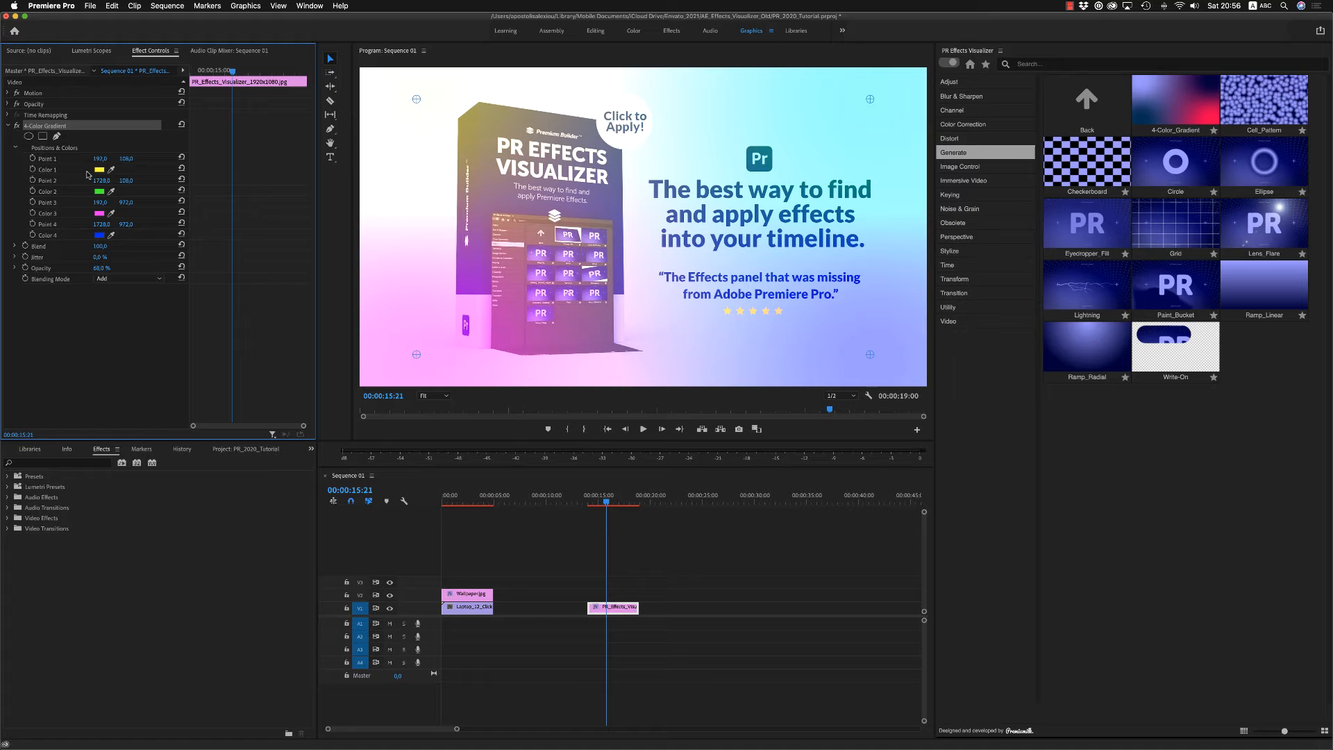
pyautogui.click(128, 279)
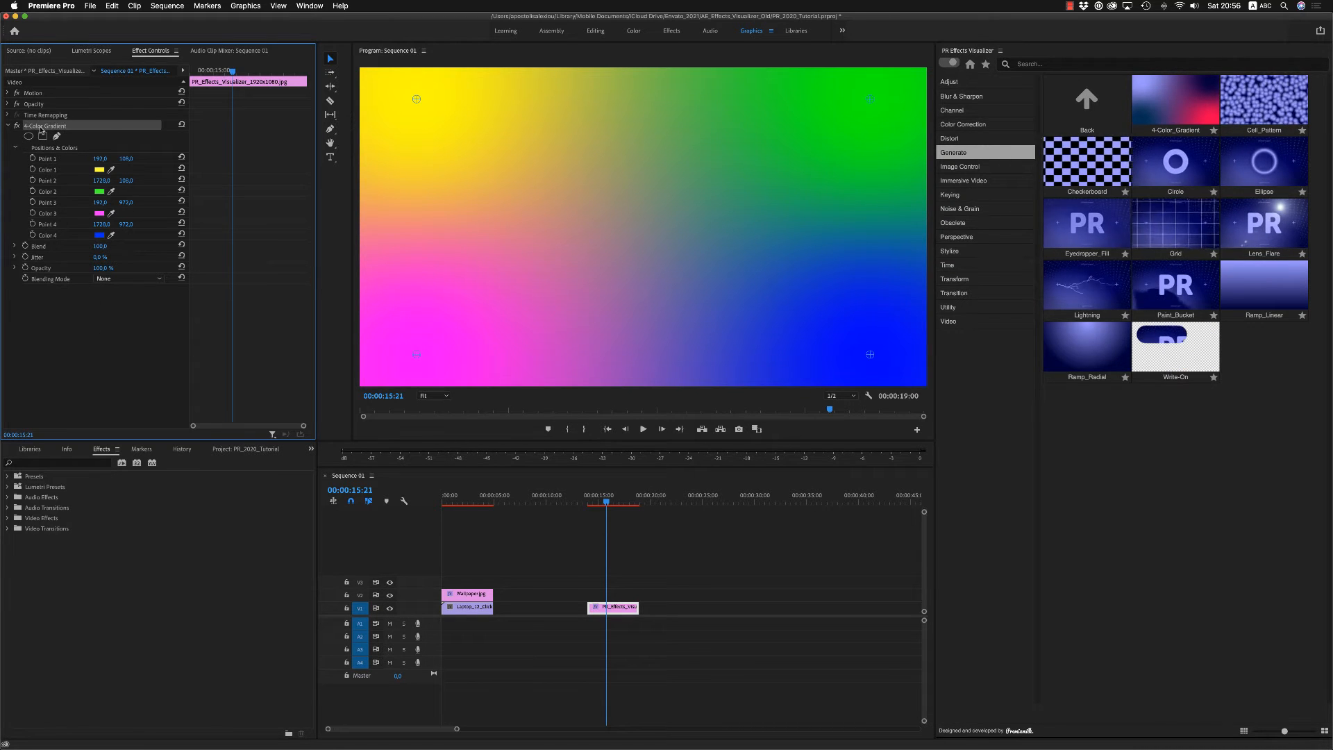
pyautogui.rightClick(46, 126)
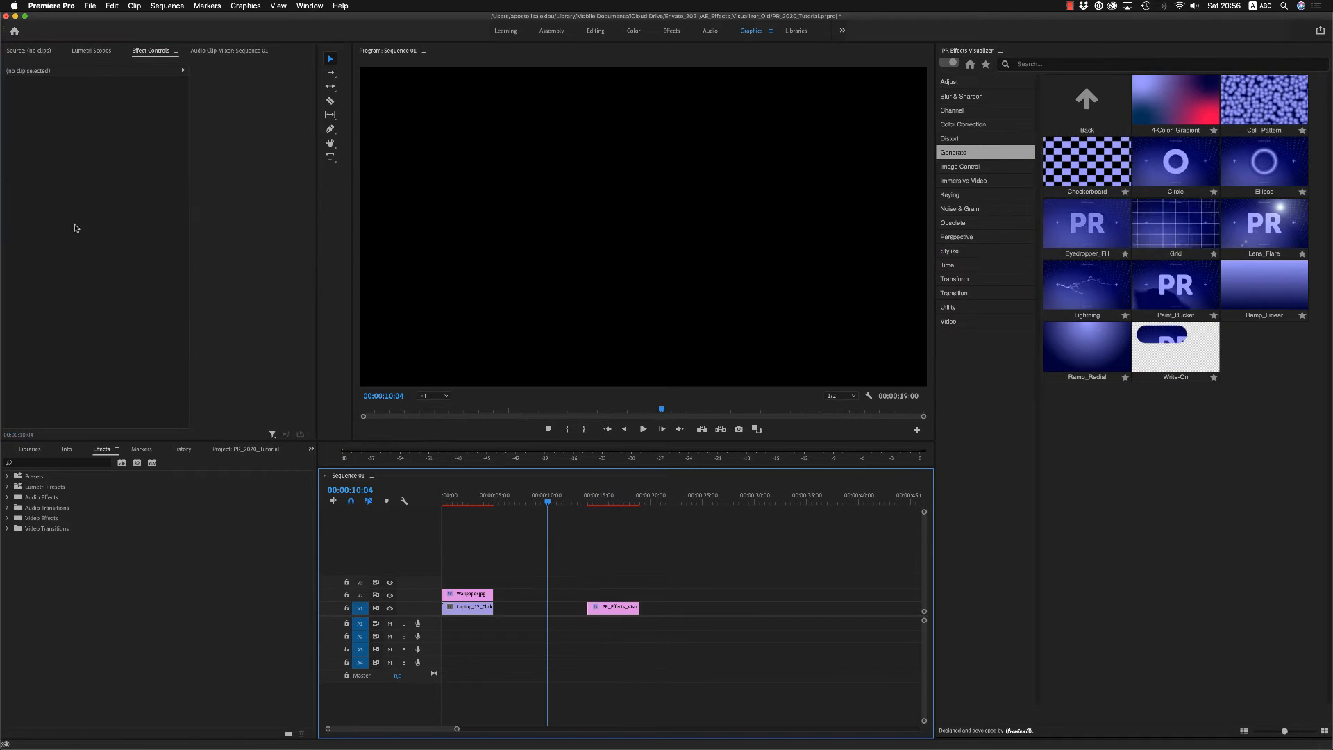
pyautogui.click(612, 607)
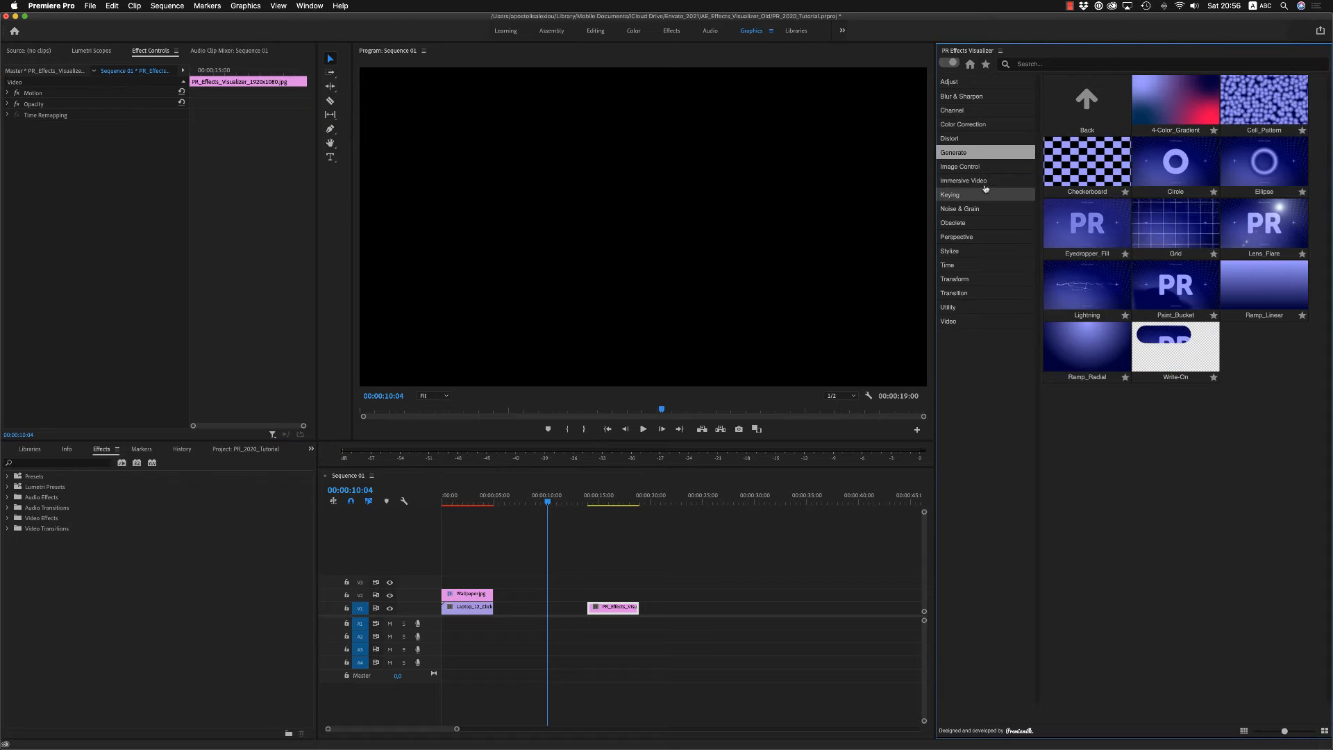
# Step: Show Immersive Video effects, then filter the visualizer to favorites showing VR_Glow
pyautogui.click(963, 180)
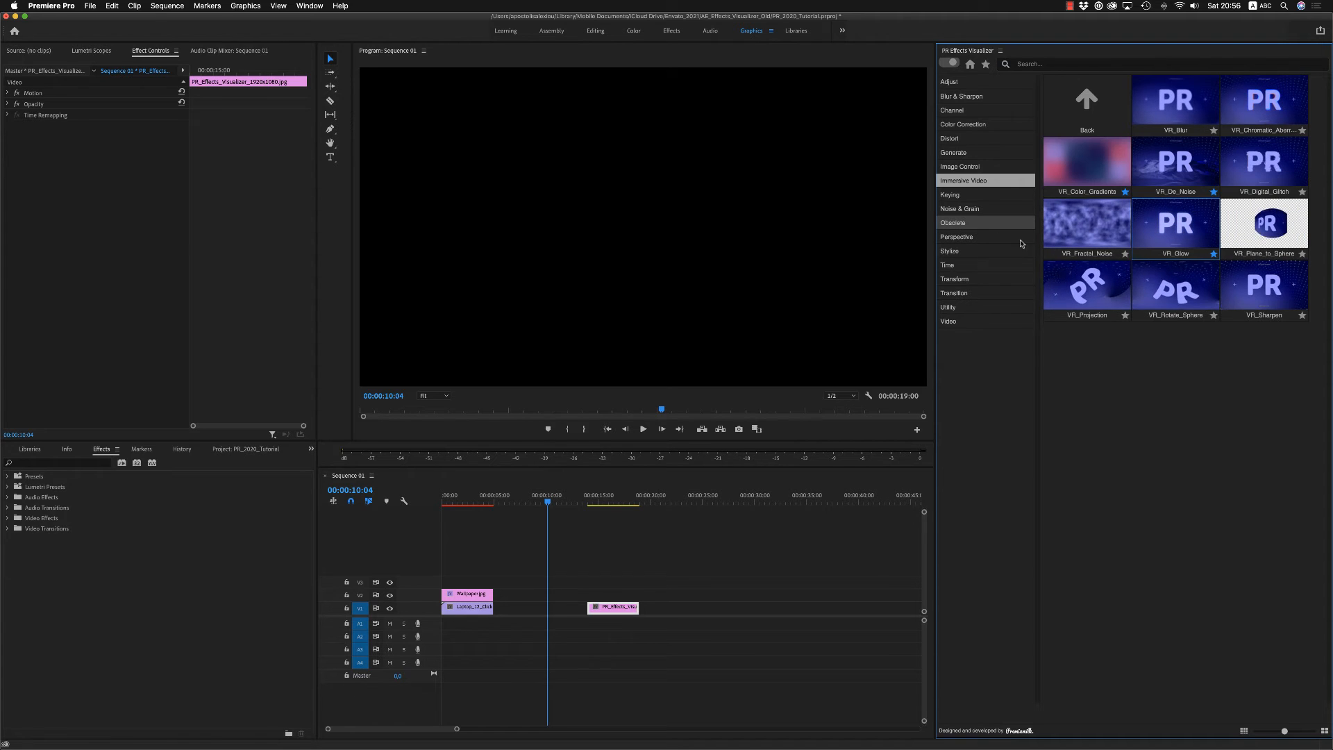
pyautogui.click(985, 64)
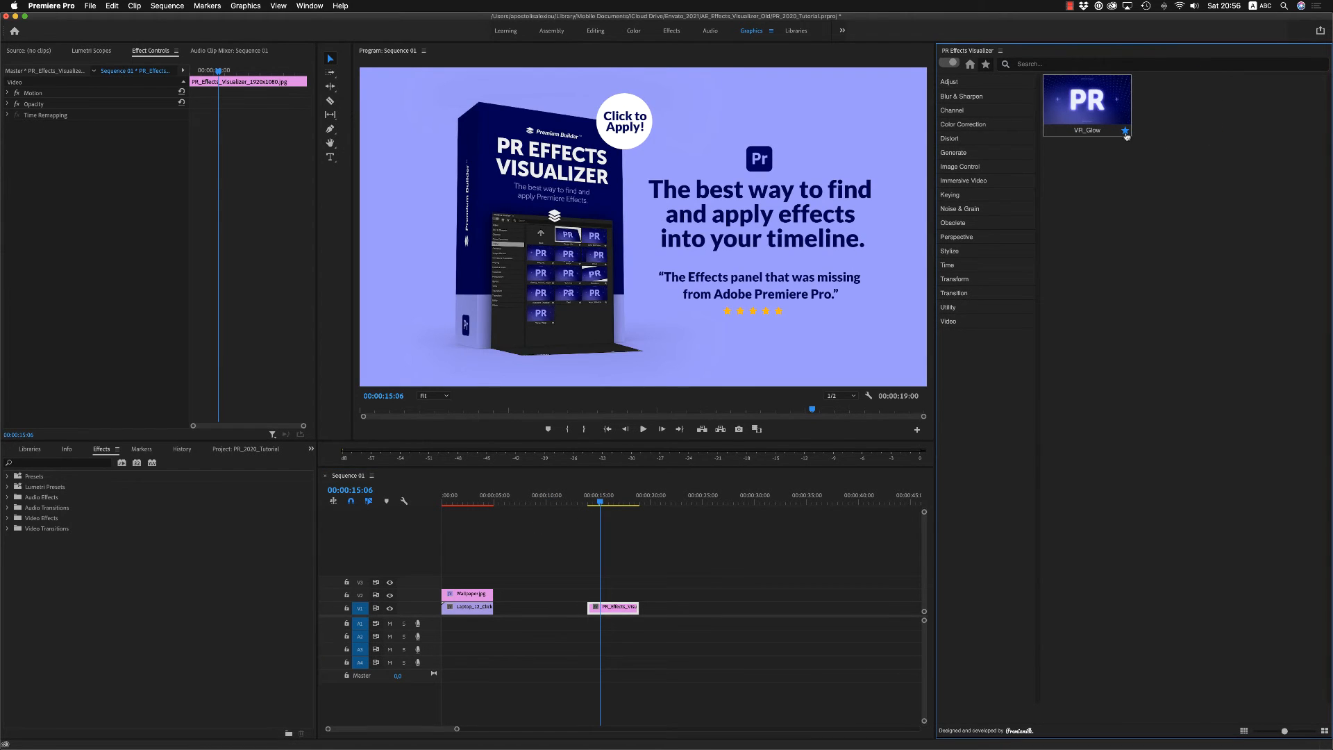
# Step: Apply Auto Color from the Obsolete category, browsing Color Correction, Immersive Video and Distort
pyautogui.click(962, 124)
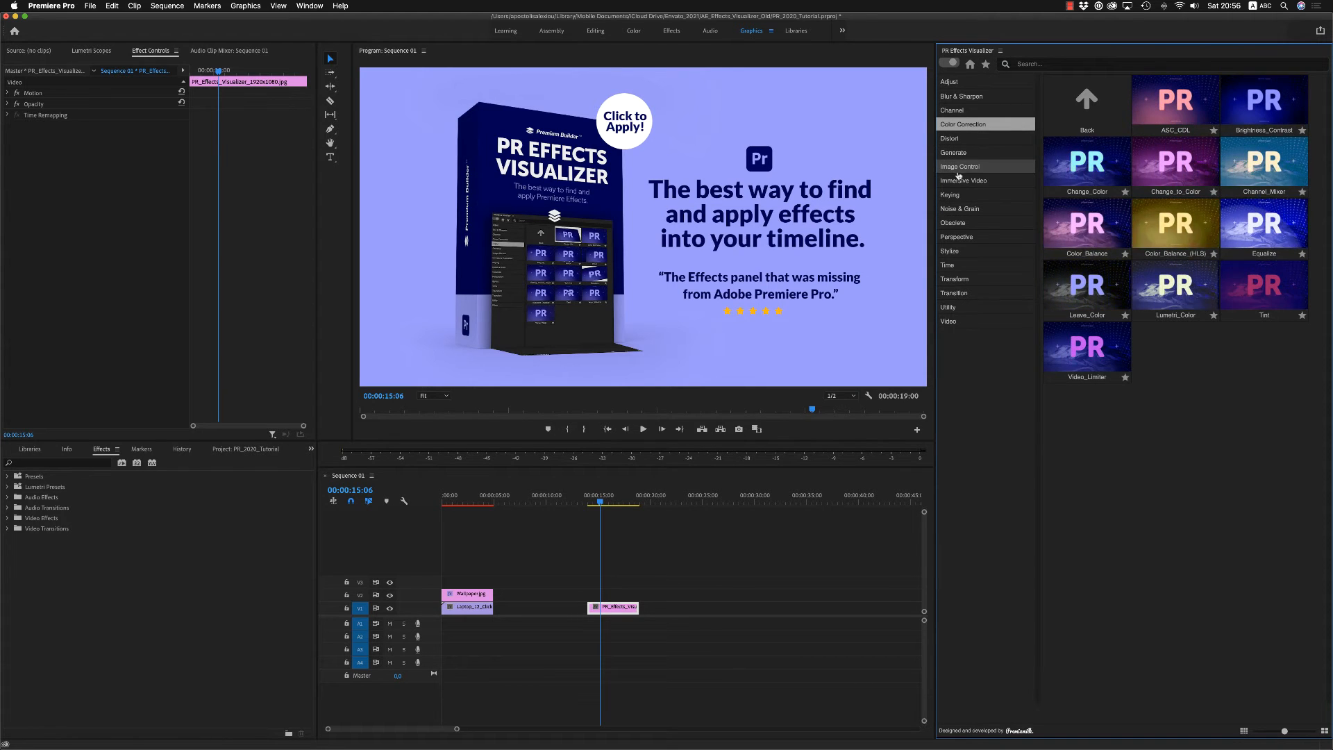
pyautogui.click(952, 223)
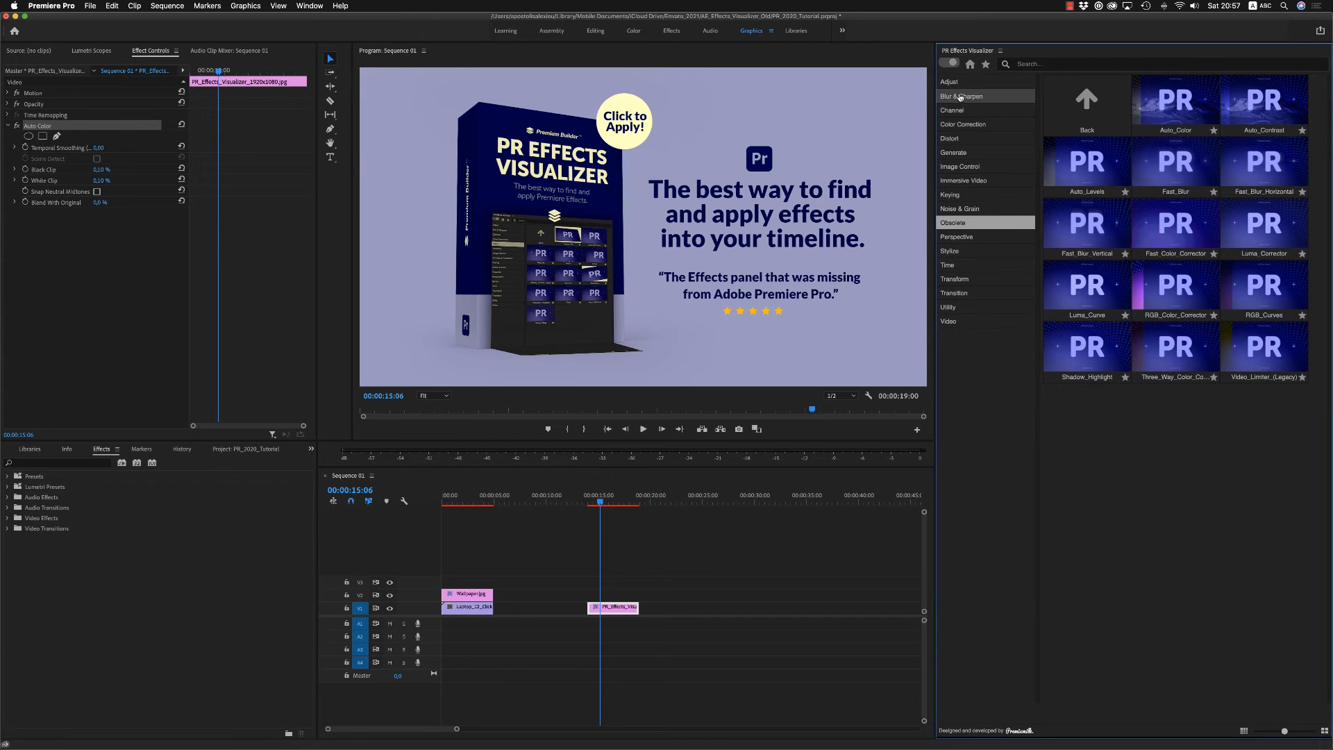
pyautogui.click(964, 180)
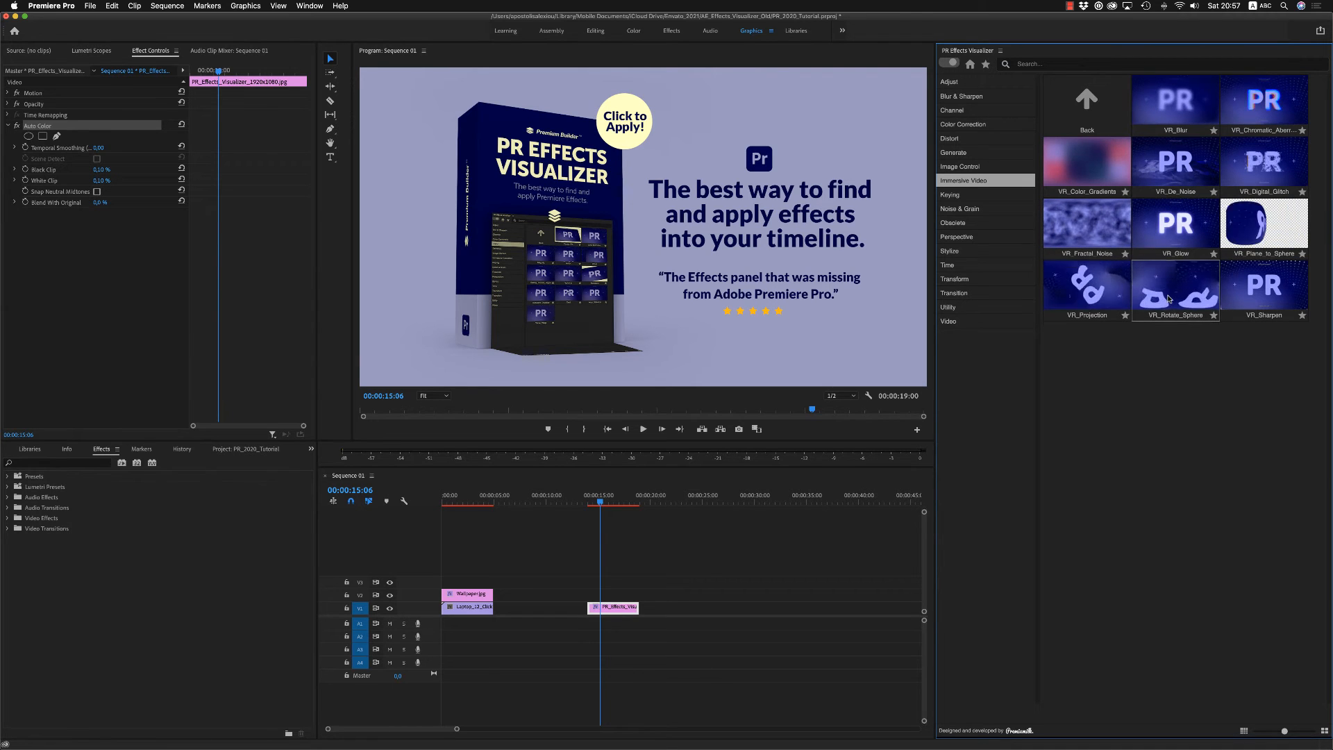
pyautogui.click(950, 138)
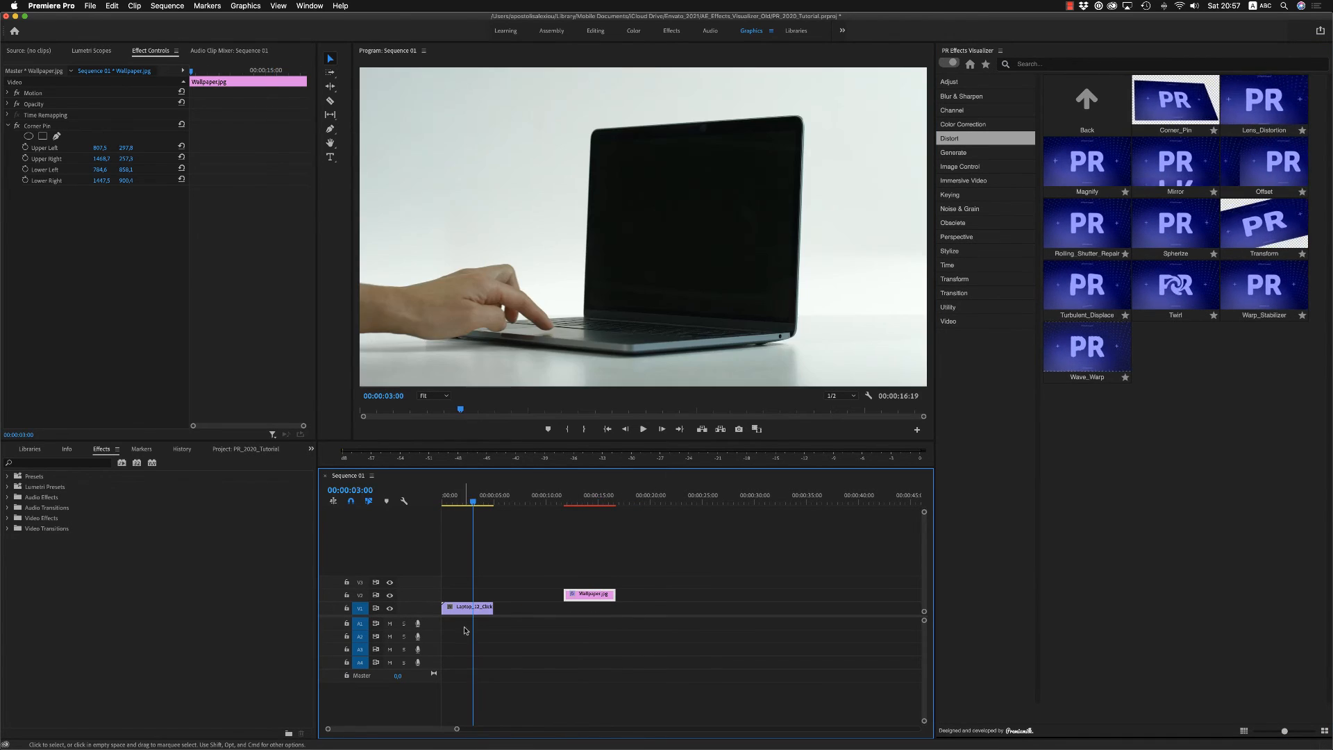
# Step: Select Laptop_12_Click on V1 and bring up the visualizer's category folder view
pyautogui.click(466, 607)
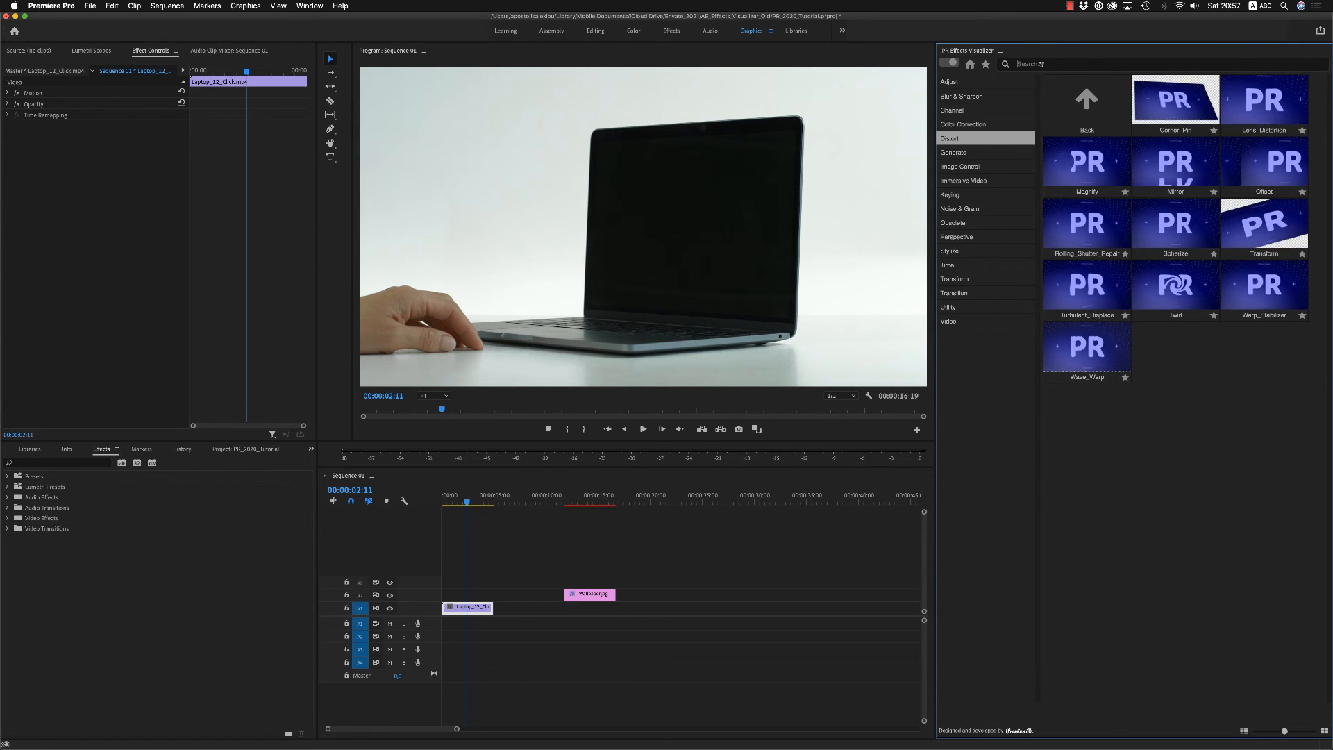
pyautogui.click(949, 64)
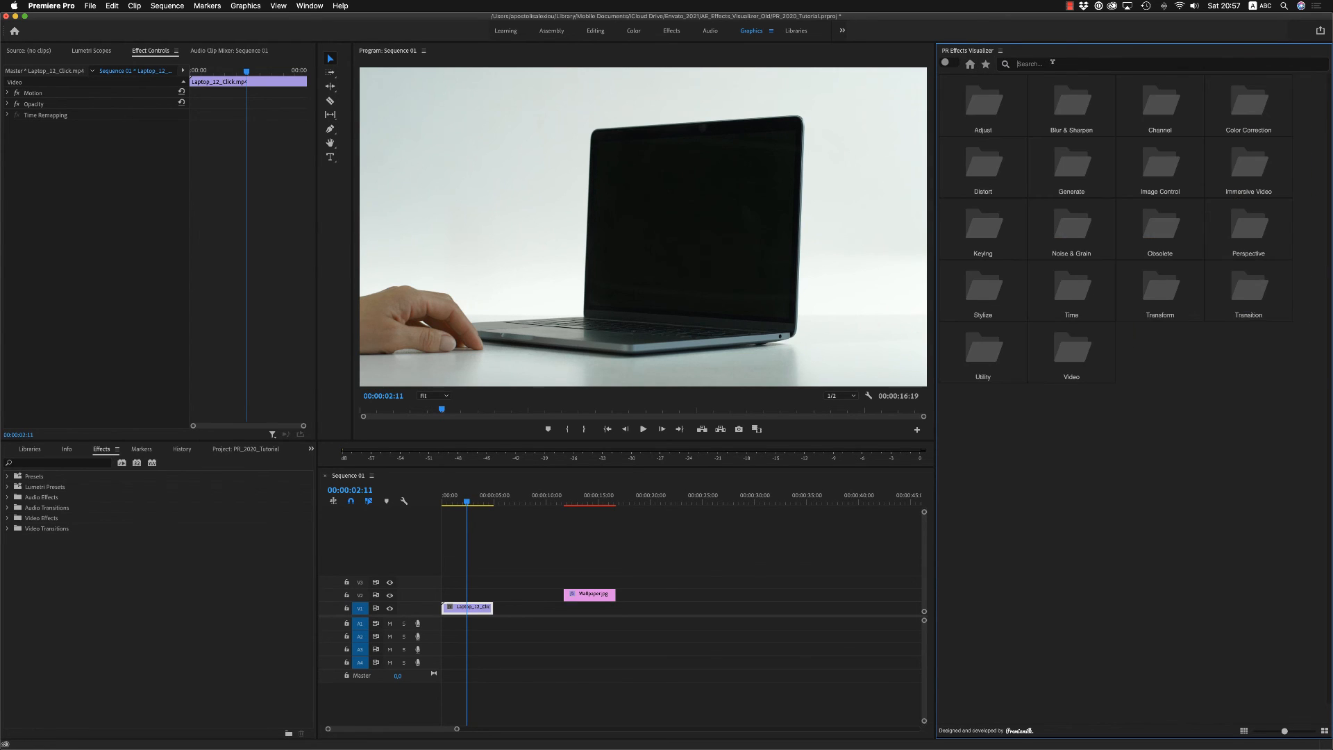
# Step: Search 'twirl', double-click Twirl for the Laptop clip, then return to Distort effects
pyautogui.write('twirl')
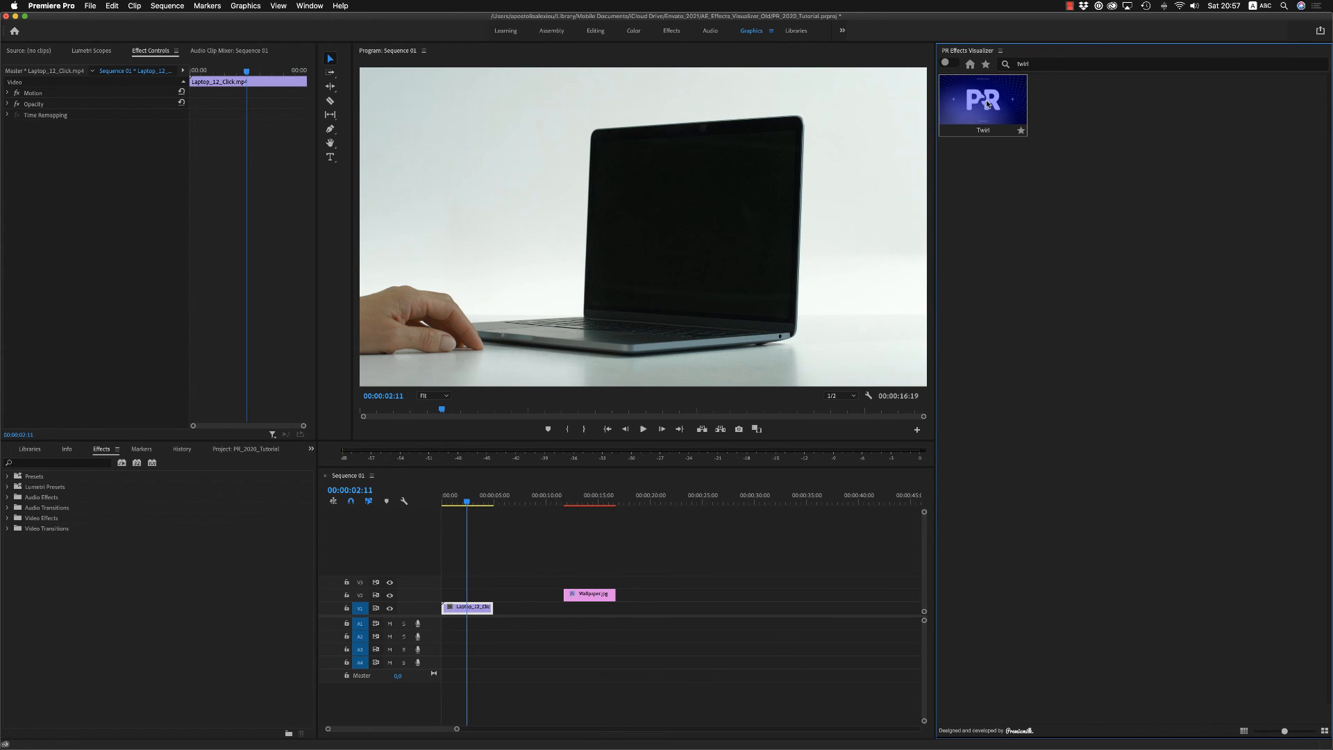
pyautogui.doubleClick(982, 98)
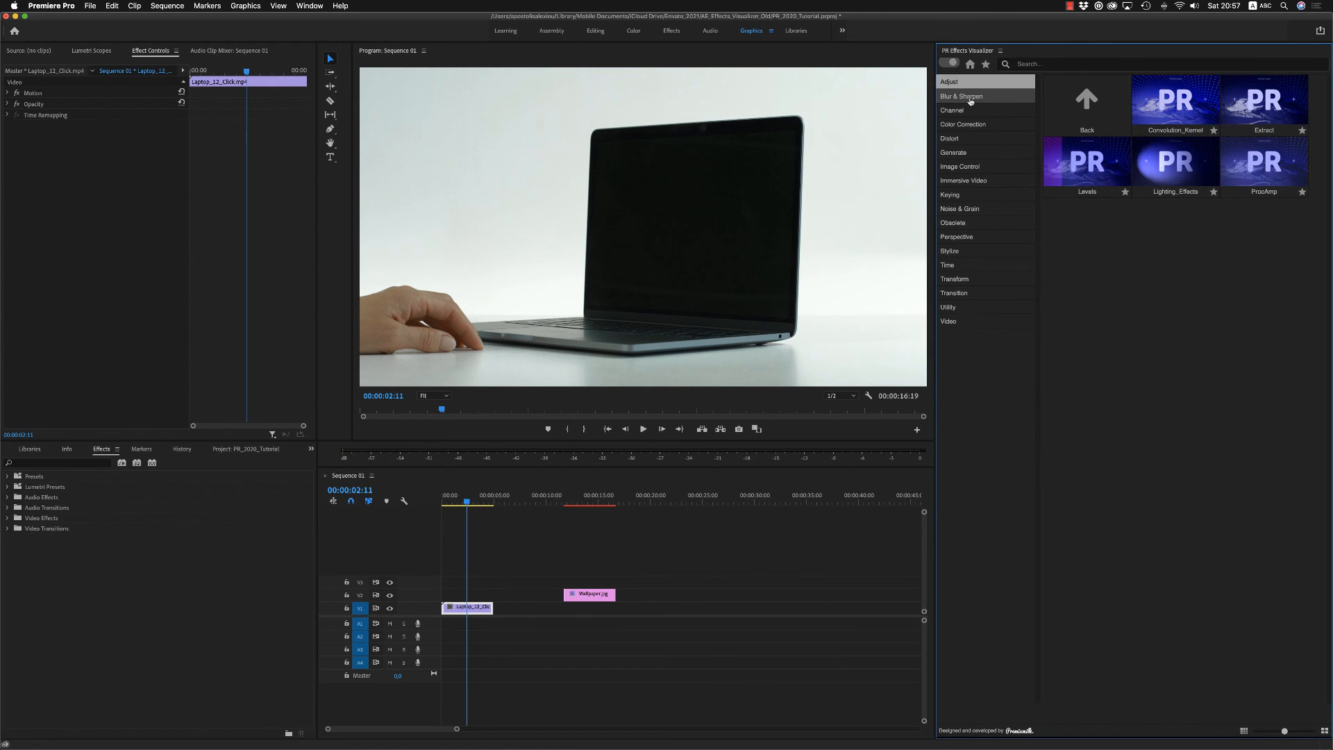
pyautogui.moveTo(511, 266)
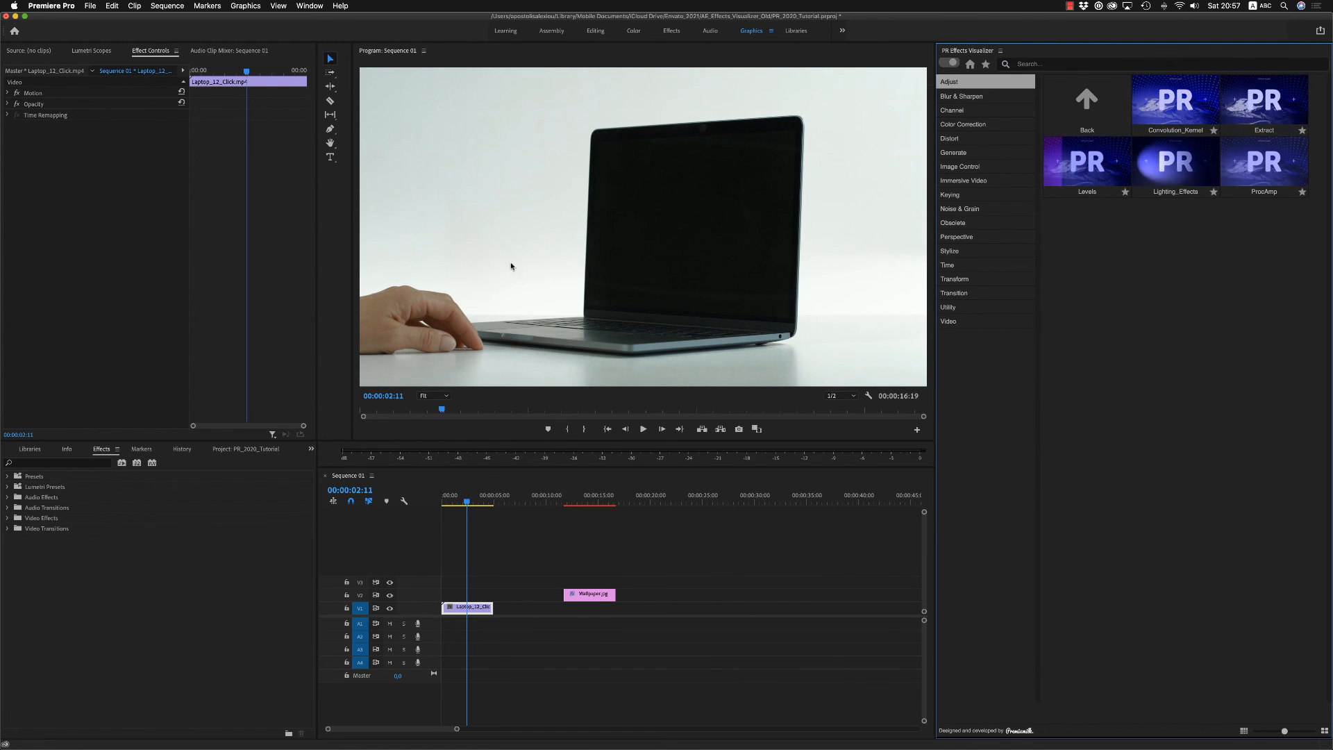
pyautogui.moveTo(1073, 213)
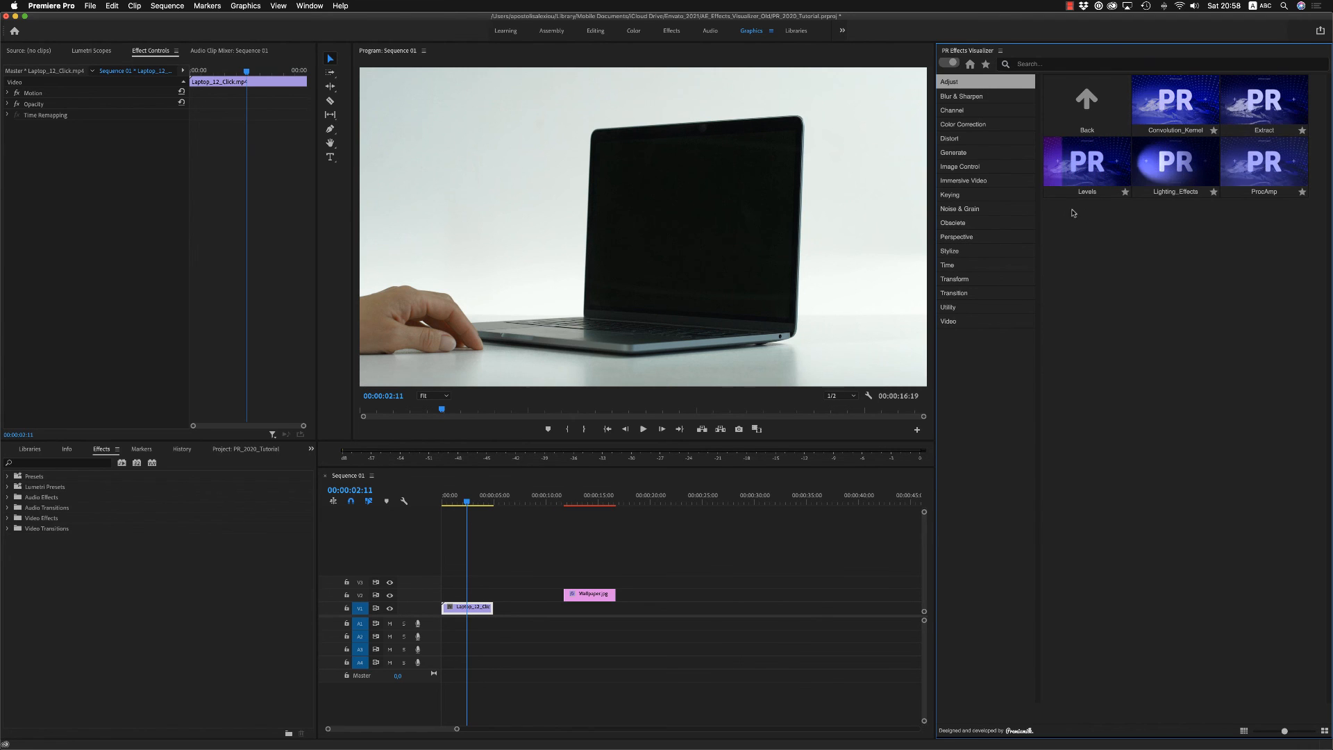
pyautogui.click(950, 137)
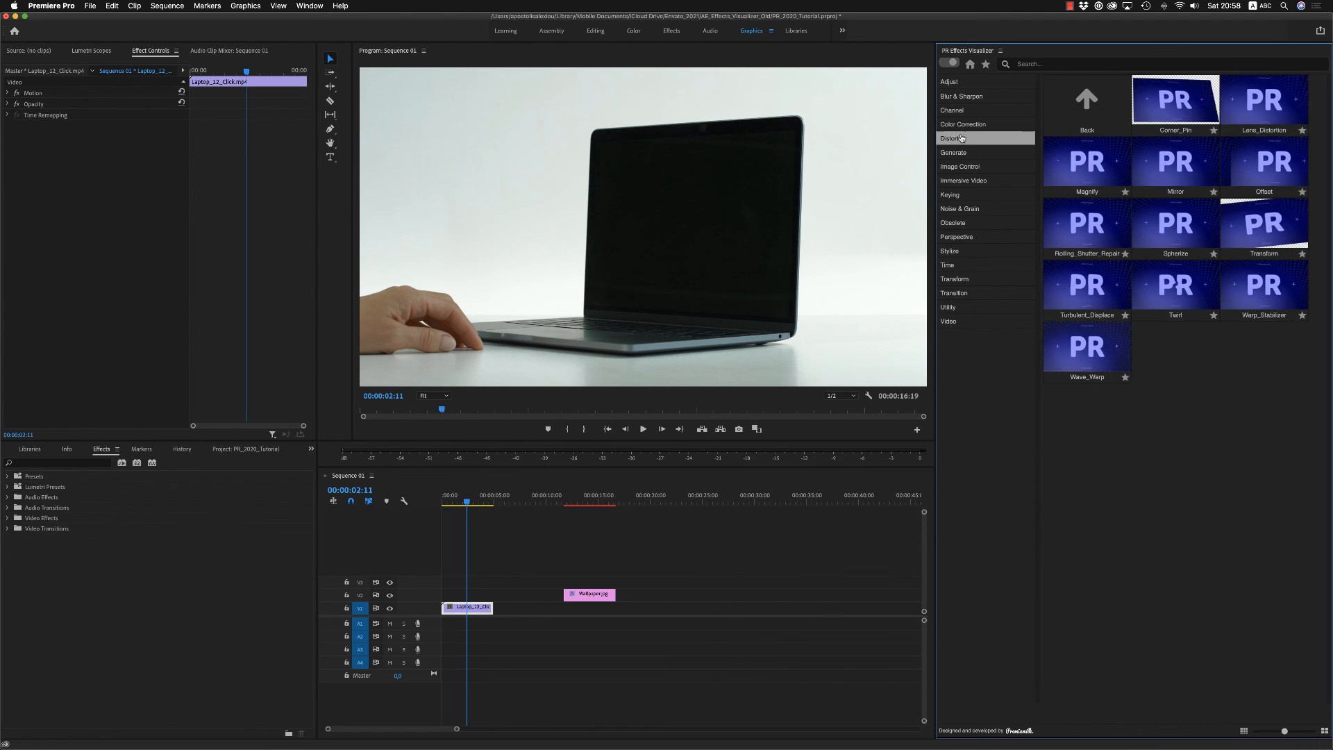